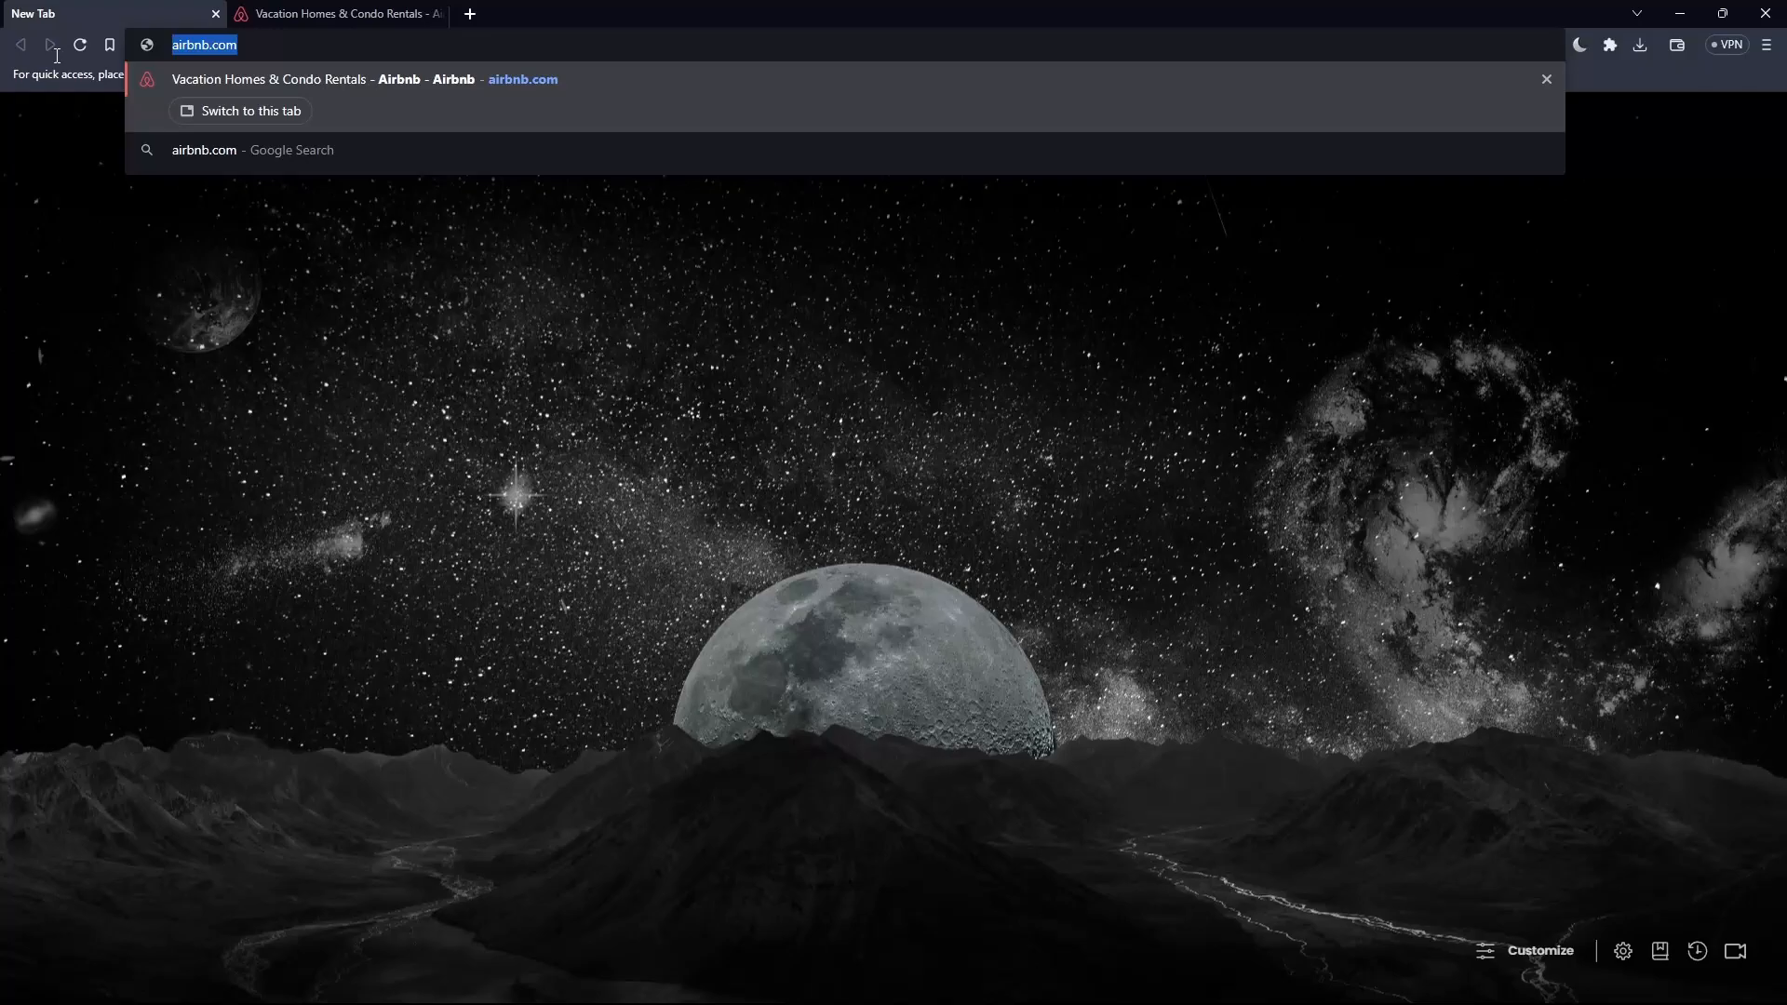
Load airbnb.com in Brave and bring up the account options menu.
{"action": "left_click", "coordinate": [240, 110]}
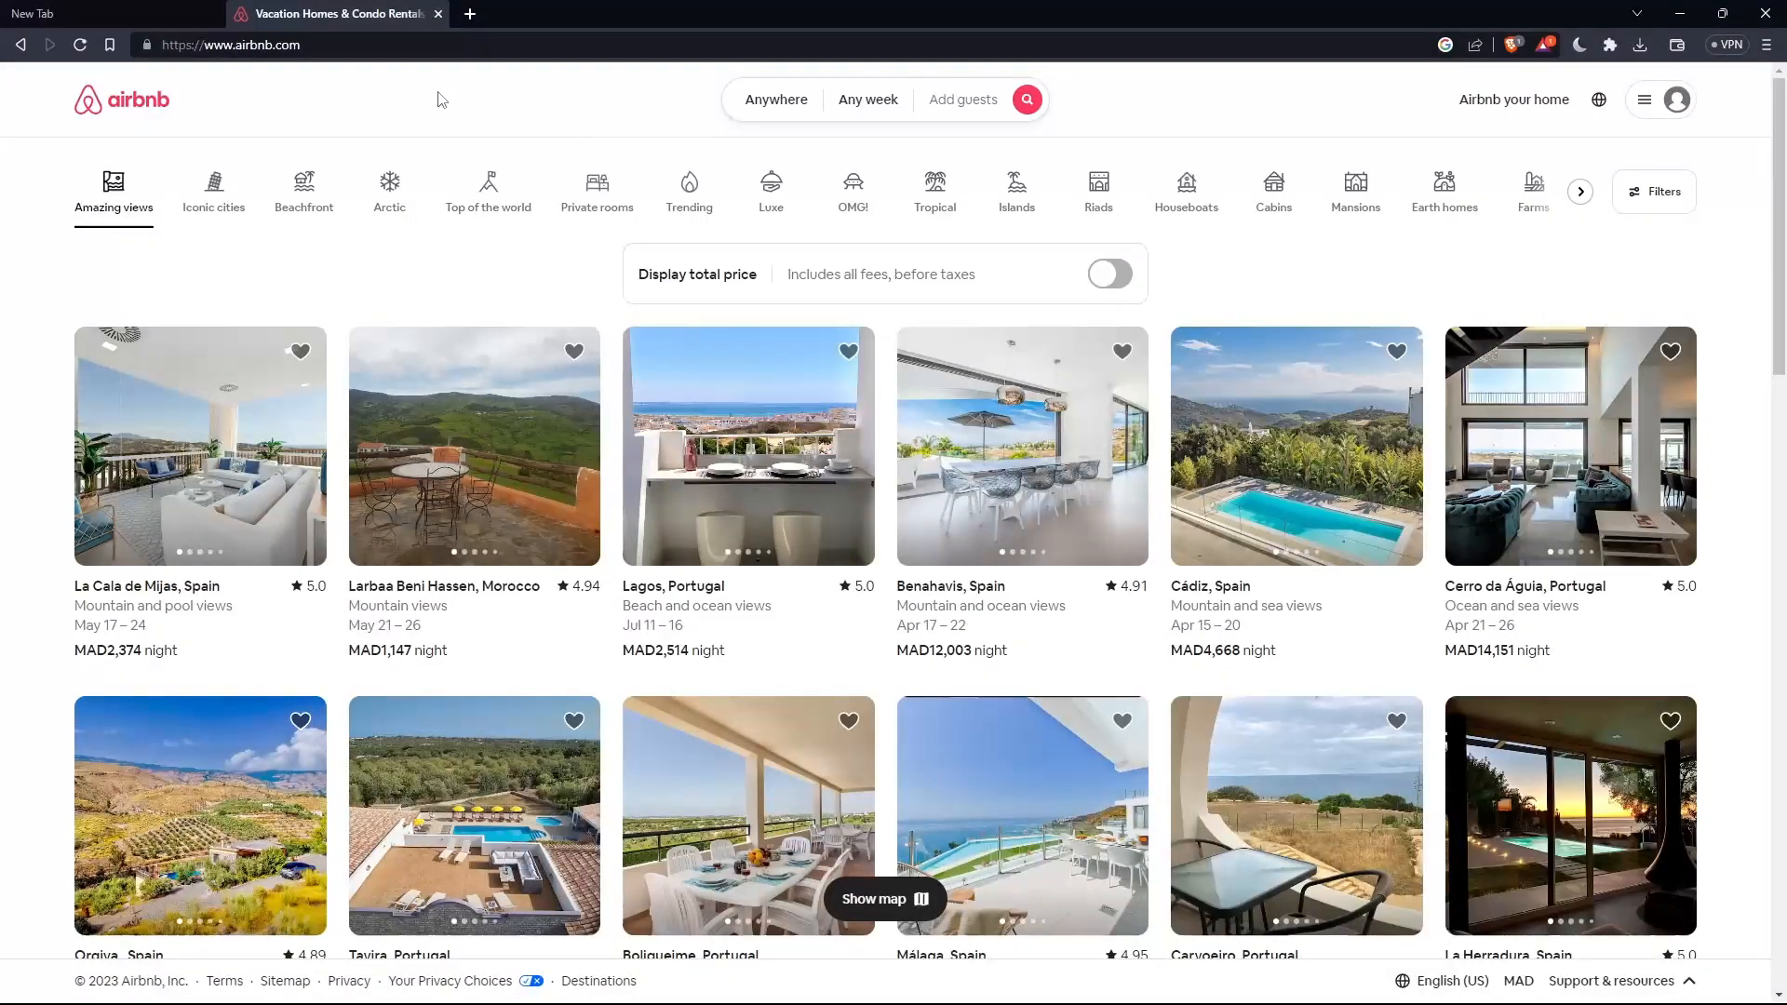
{"action": "mouse_move", "coordinate": [739, 495]}
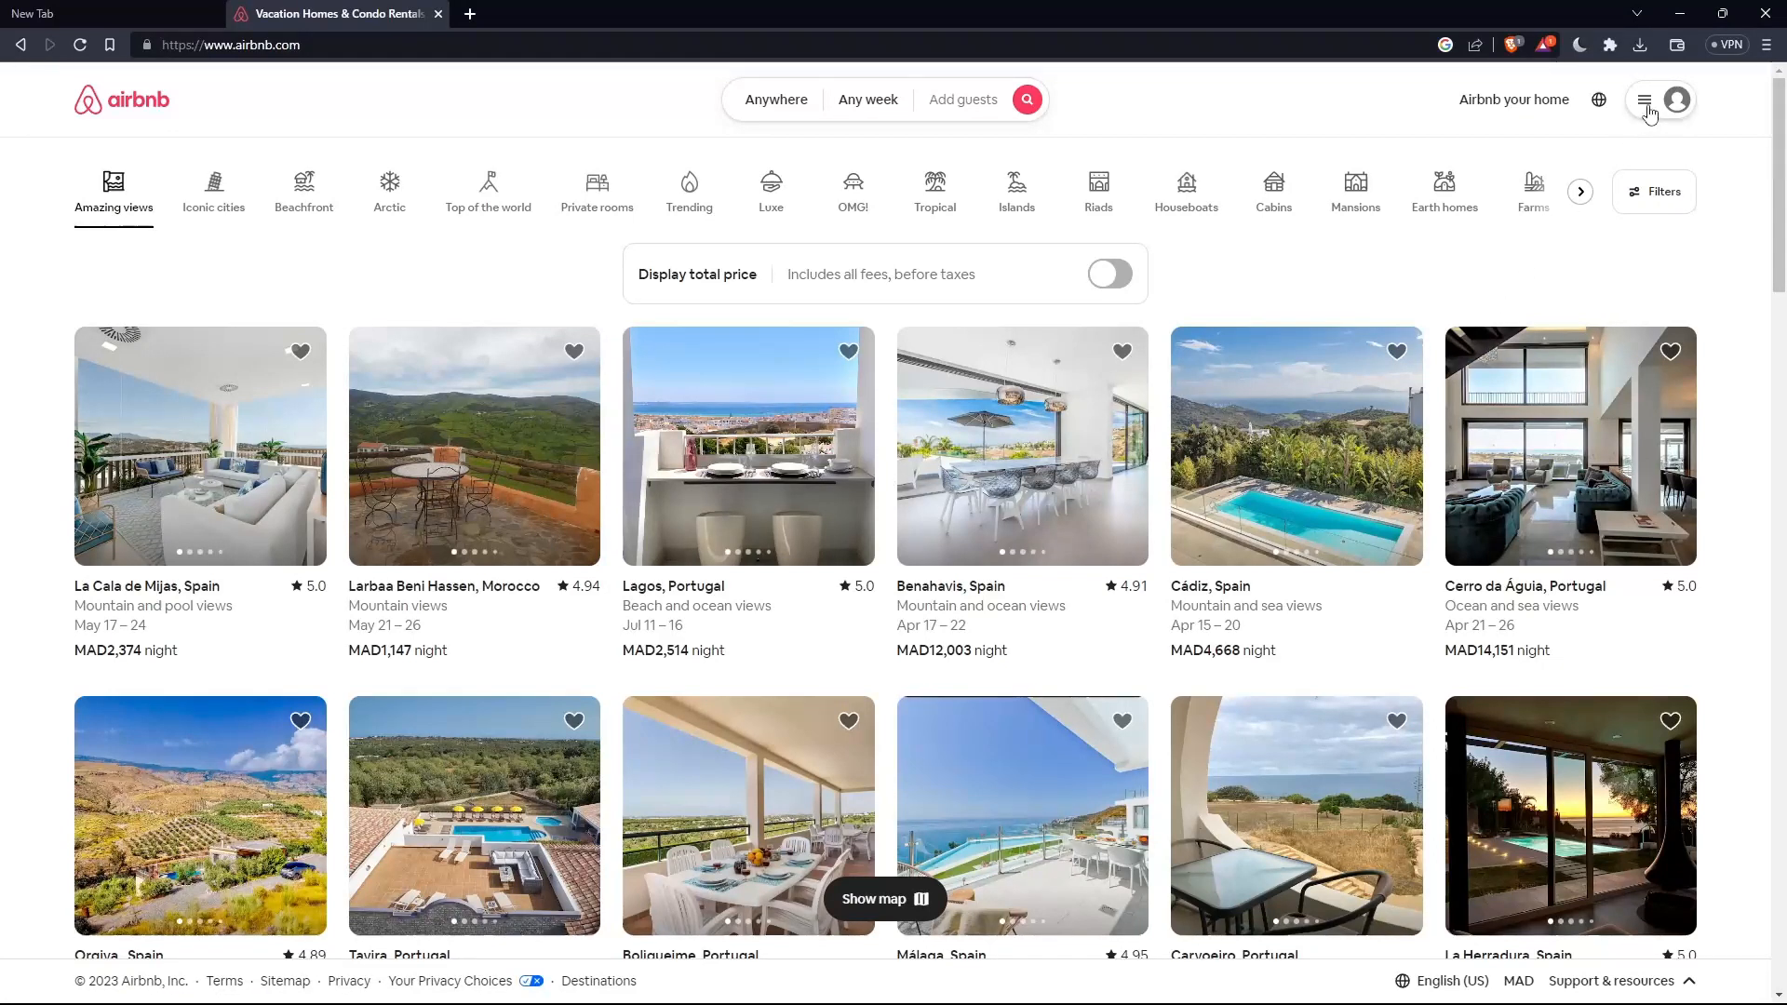
{"action": "left_click", "coordinate": [1645, 99]}
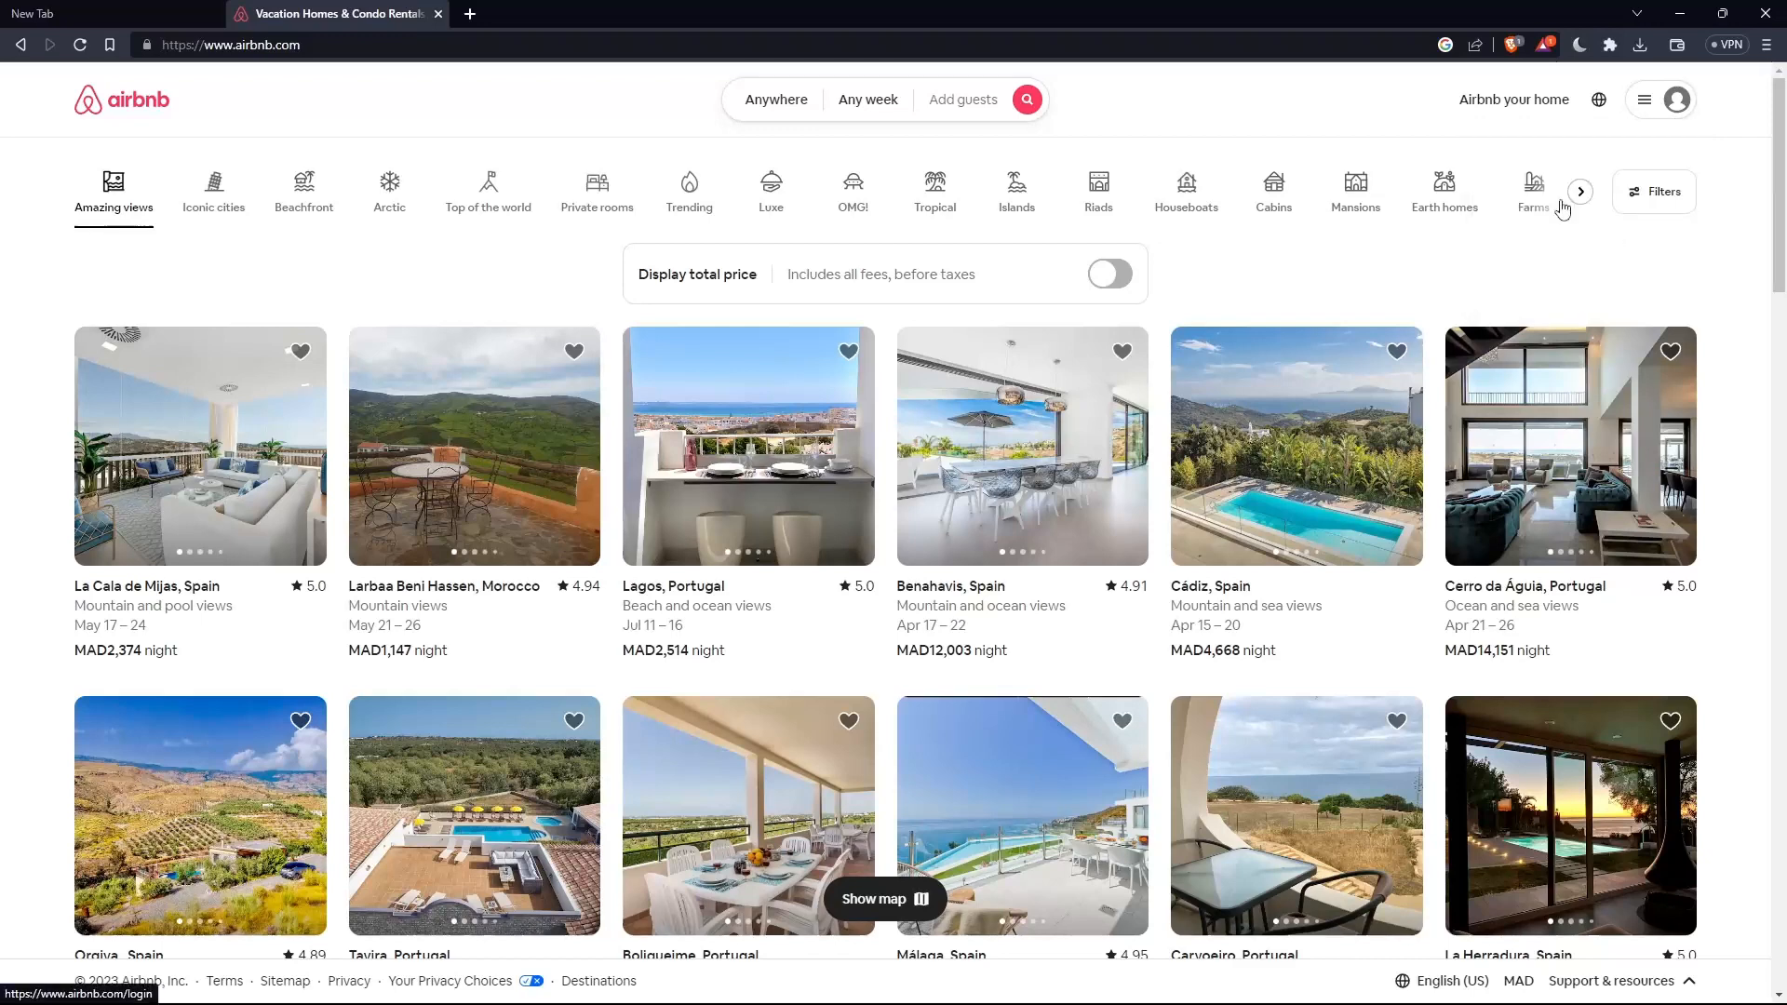
Show the log in or sign up form with United States (+1) as the phone country.
{"action": "left_click", "coordinate": [1673, 99]}
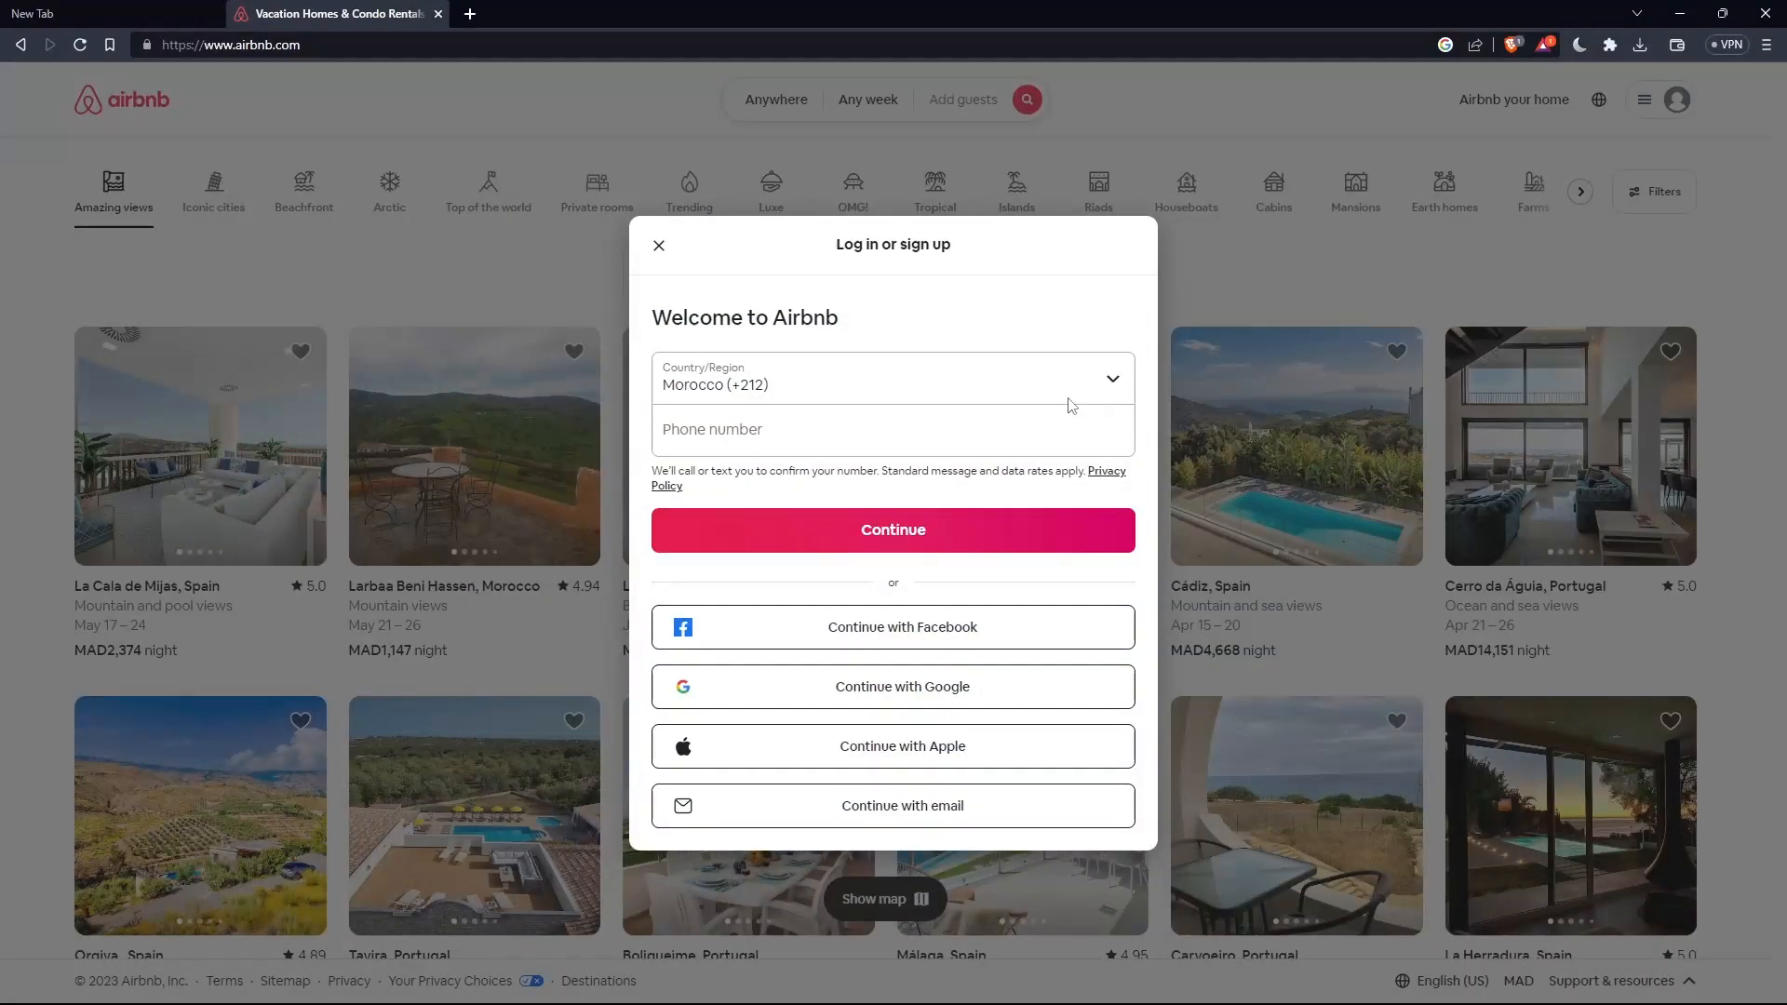
{"action": "mouse_move", "coordinate": [869, 424]}
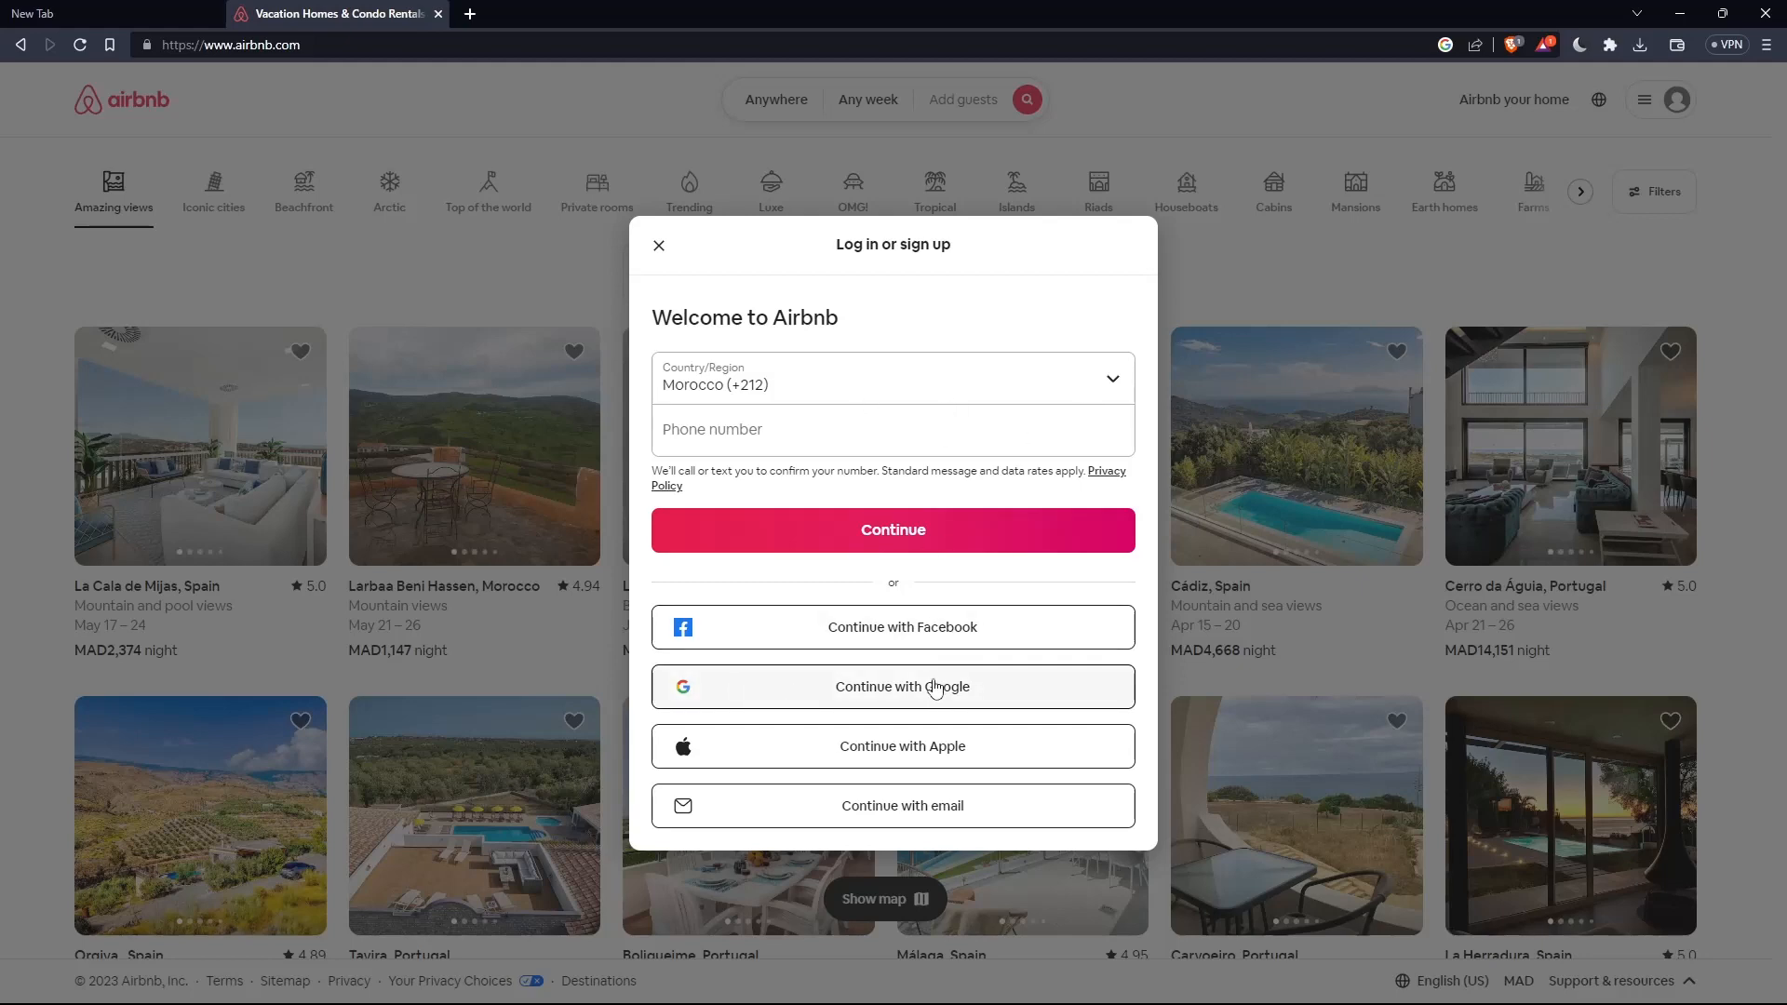
{"action": "left_click", "coordinate": [659, 246]}
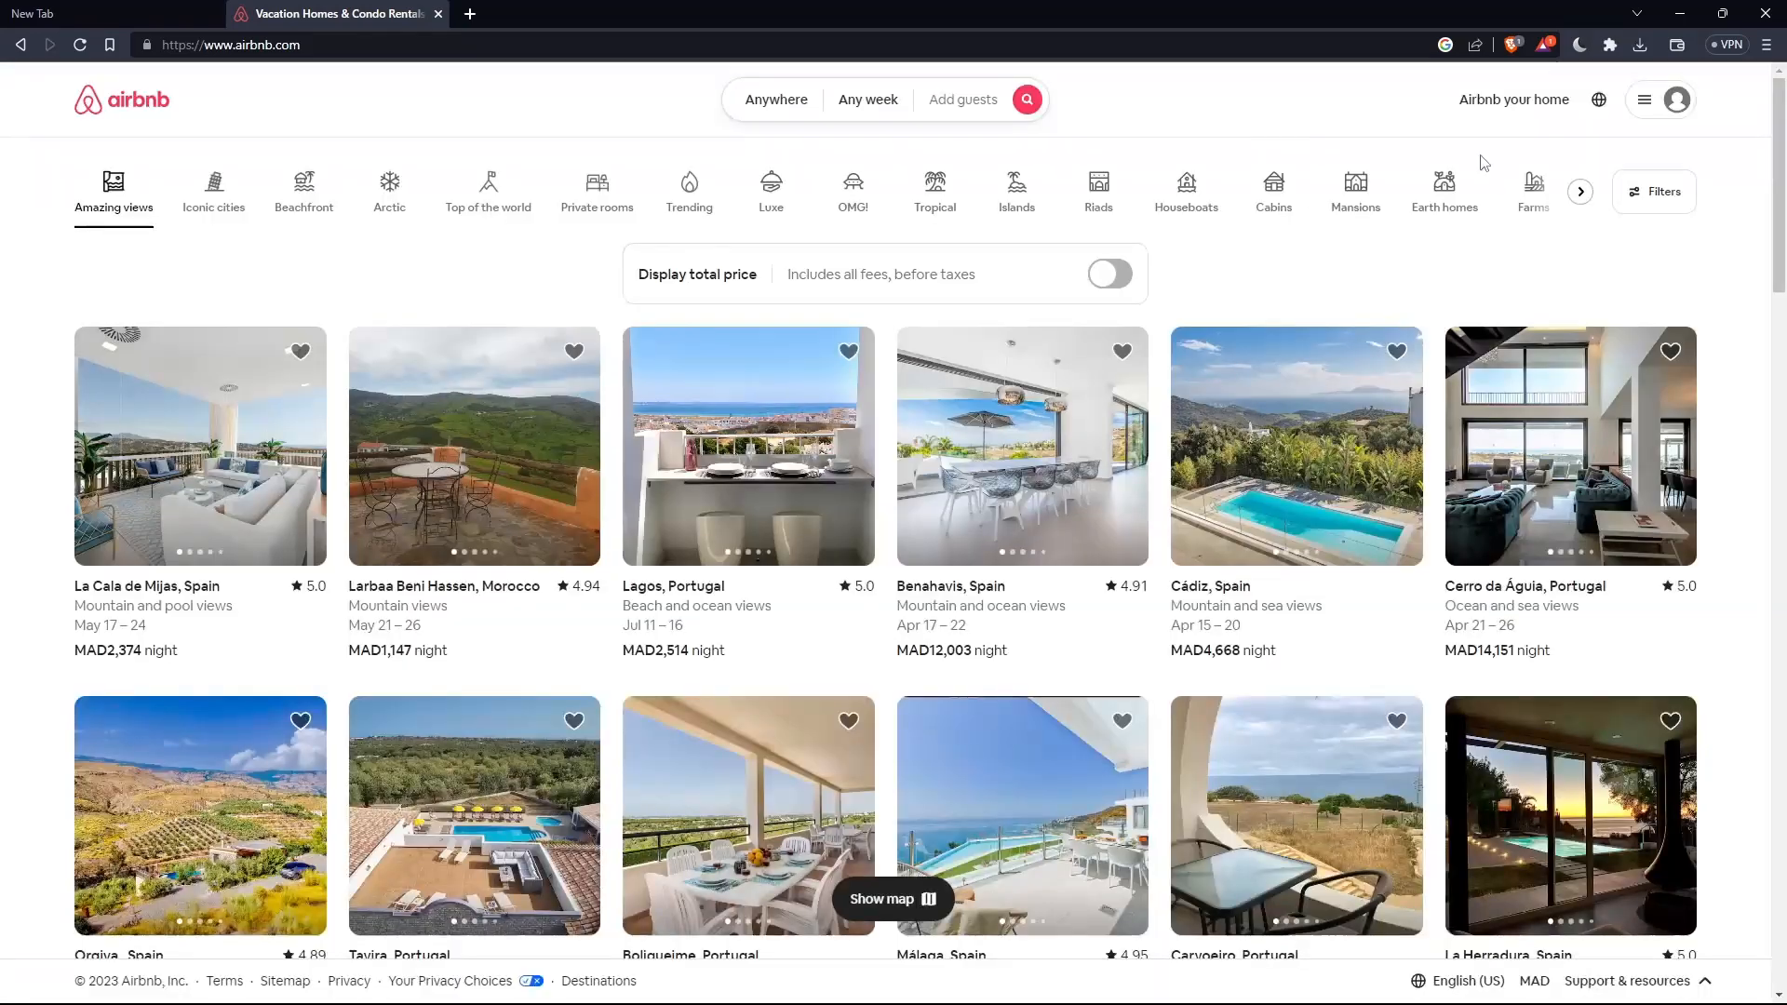
{"action": "left_click", "coordinate": [1673, 99]}
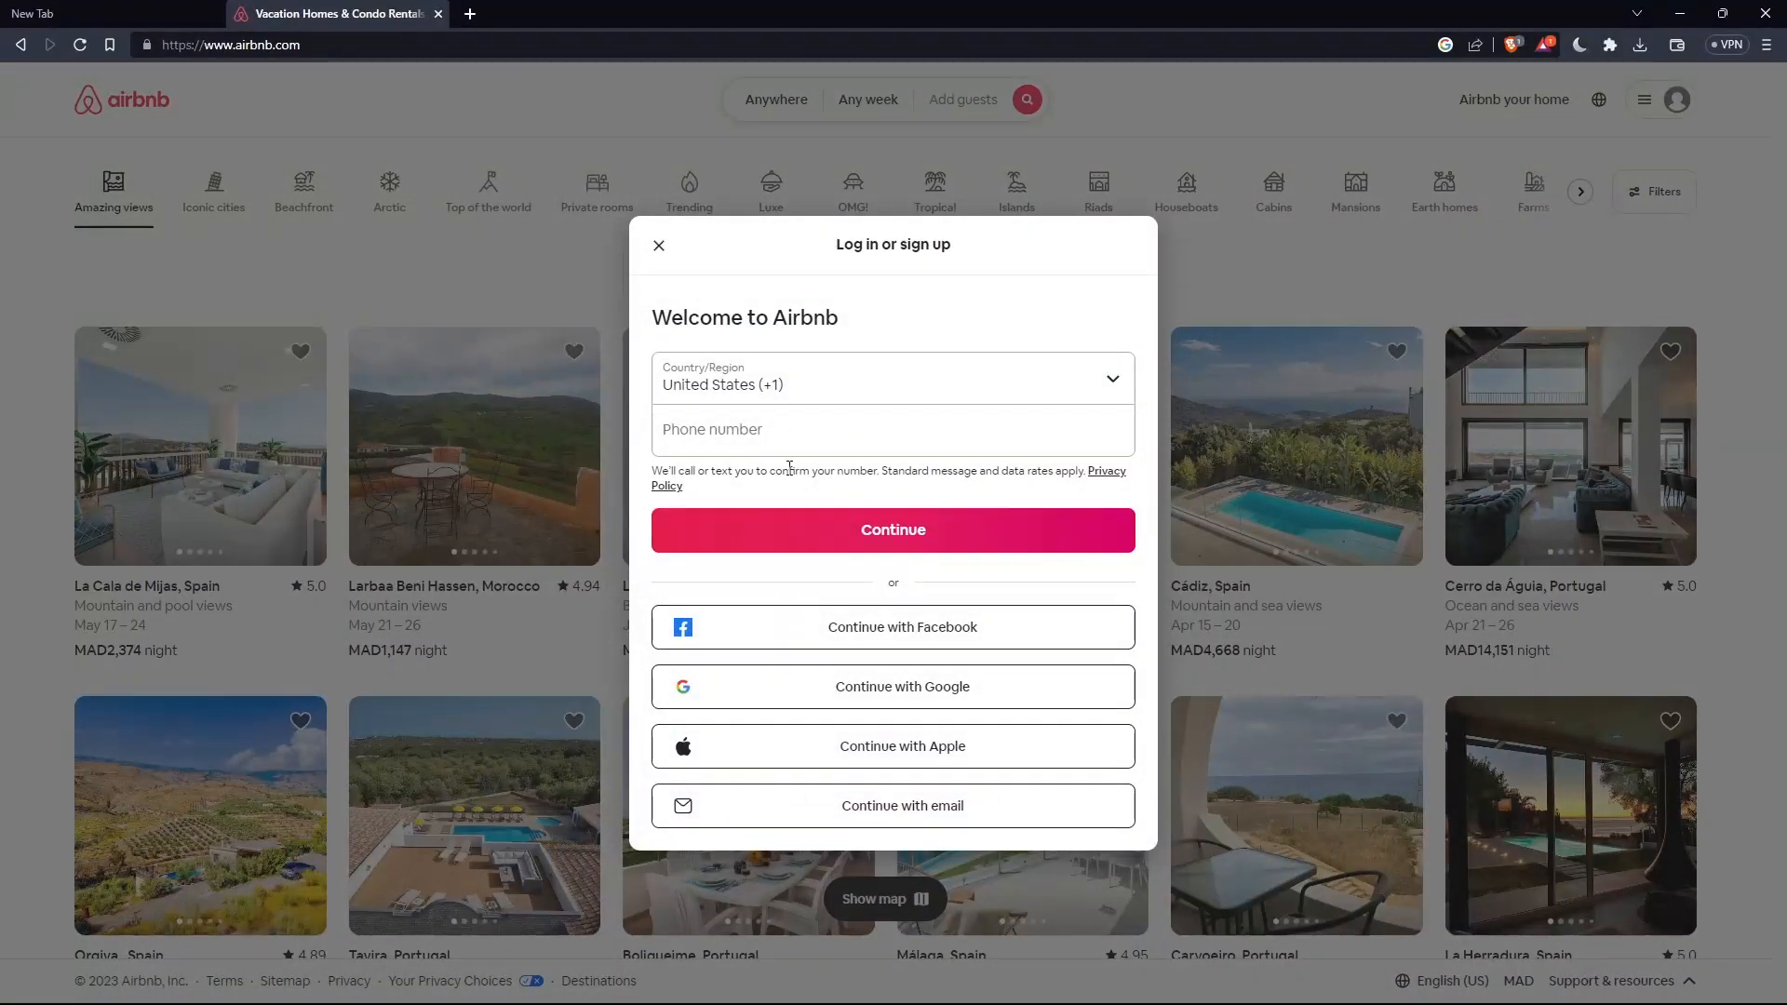
{"action": "mouse_move", "coordinate": [815, 547]}
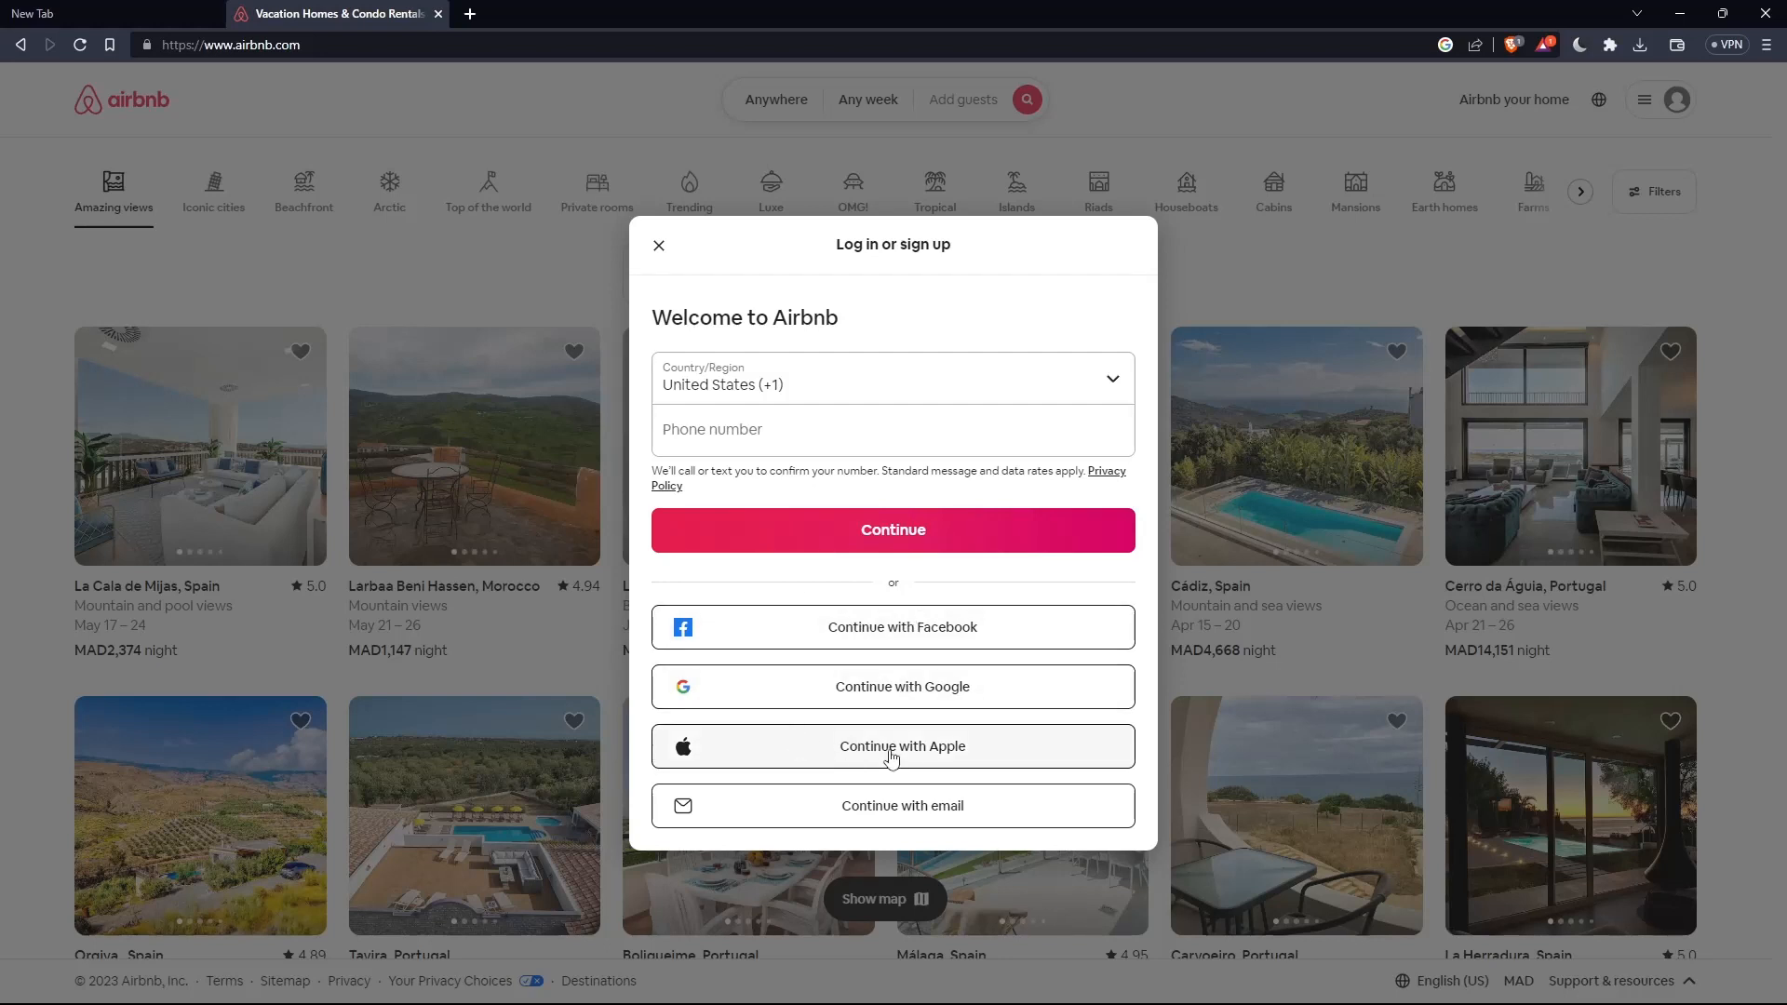
Sign in with Apple and agree to the Airbnb community commitment.
{"action": "left_click", "coordinate": [891, 747]}
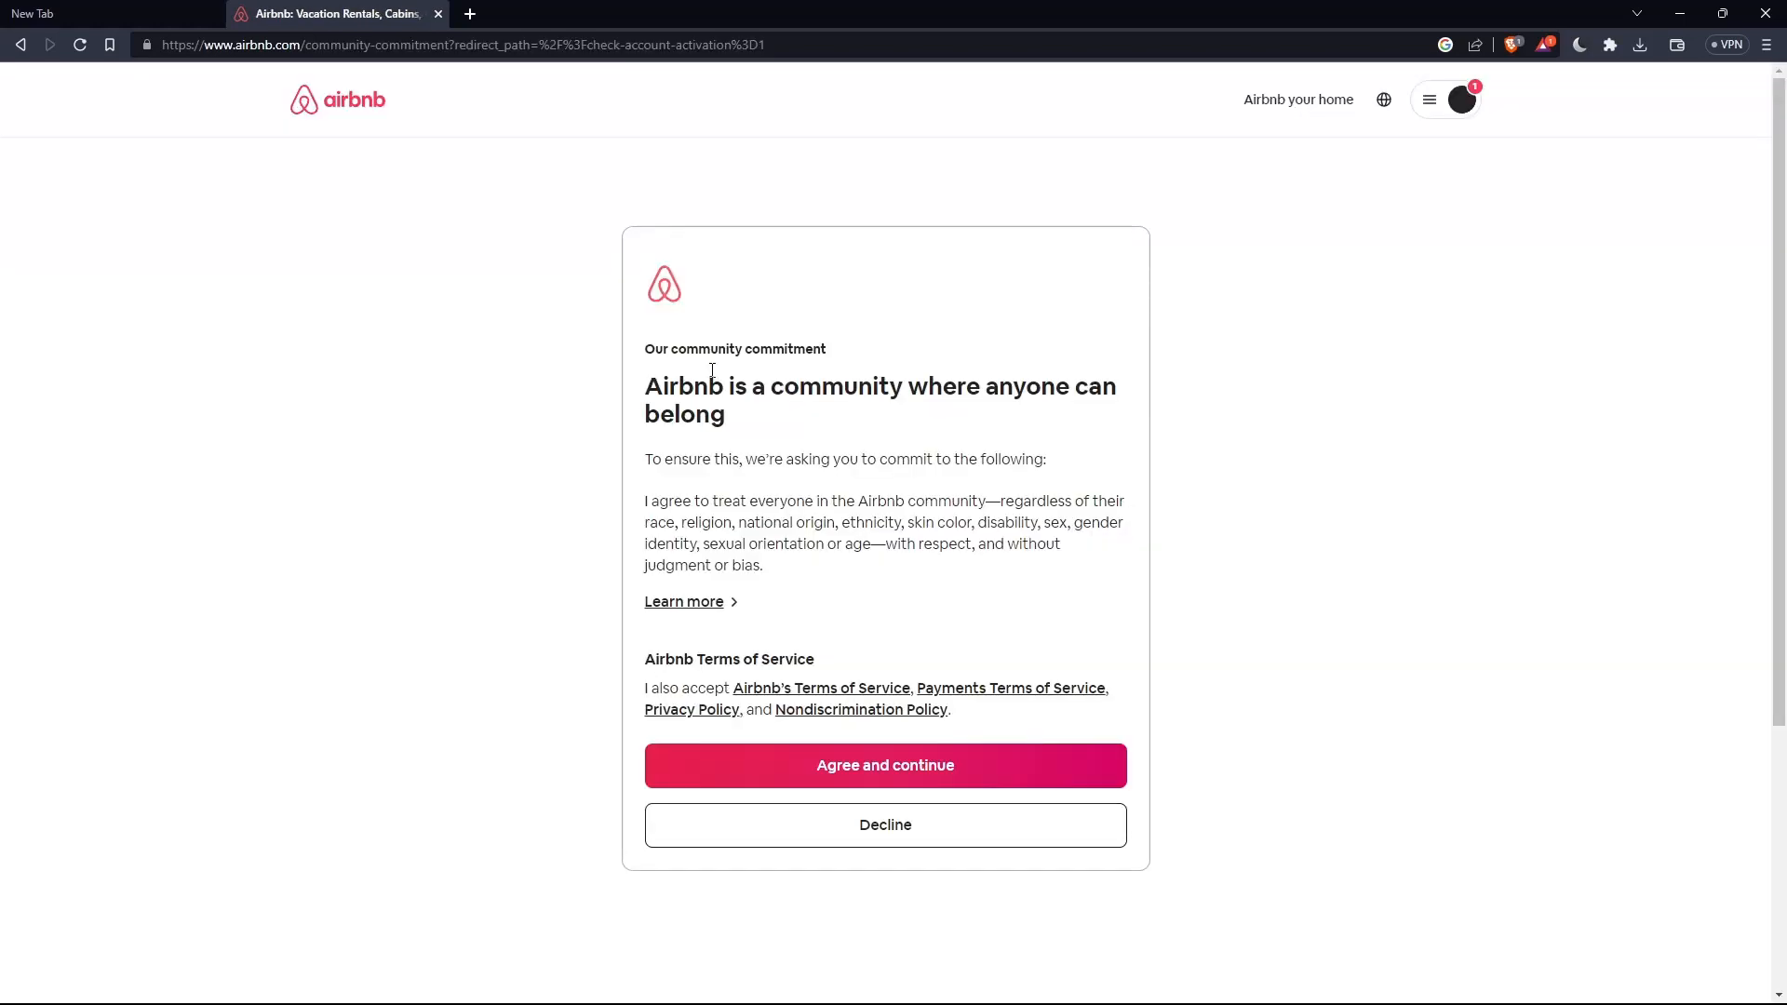
{"action": "mouse_move", "coordinate": [1026, 625]}
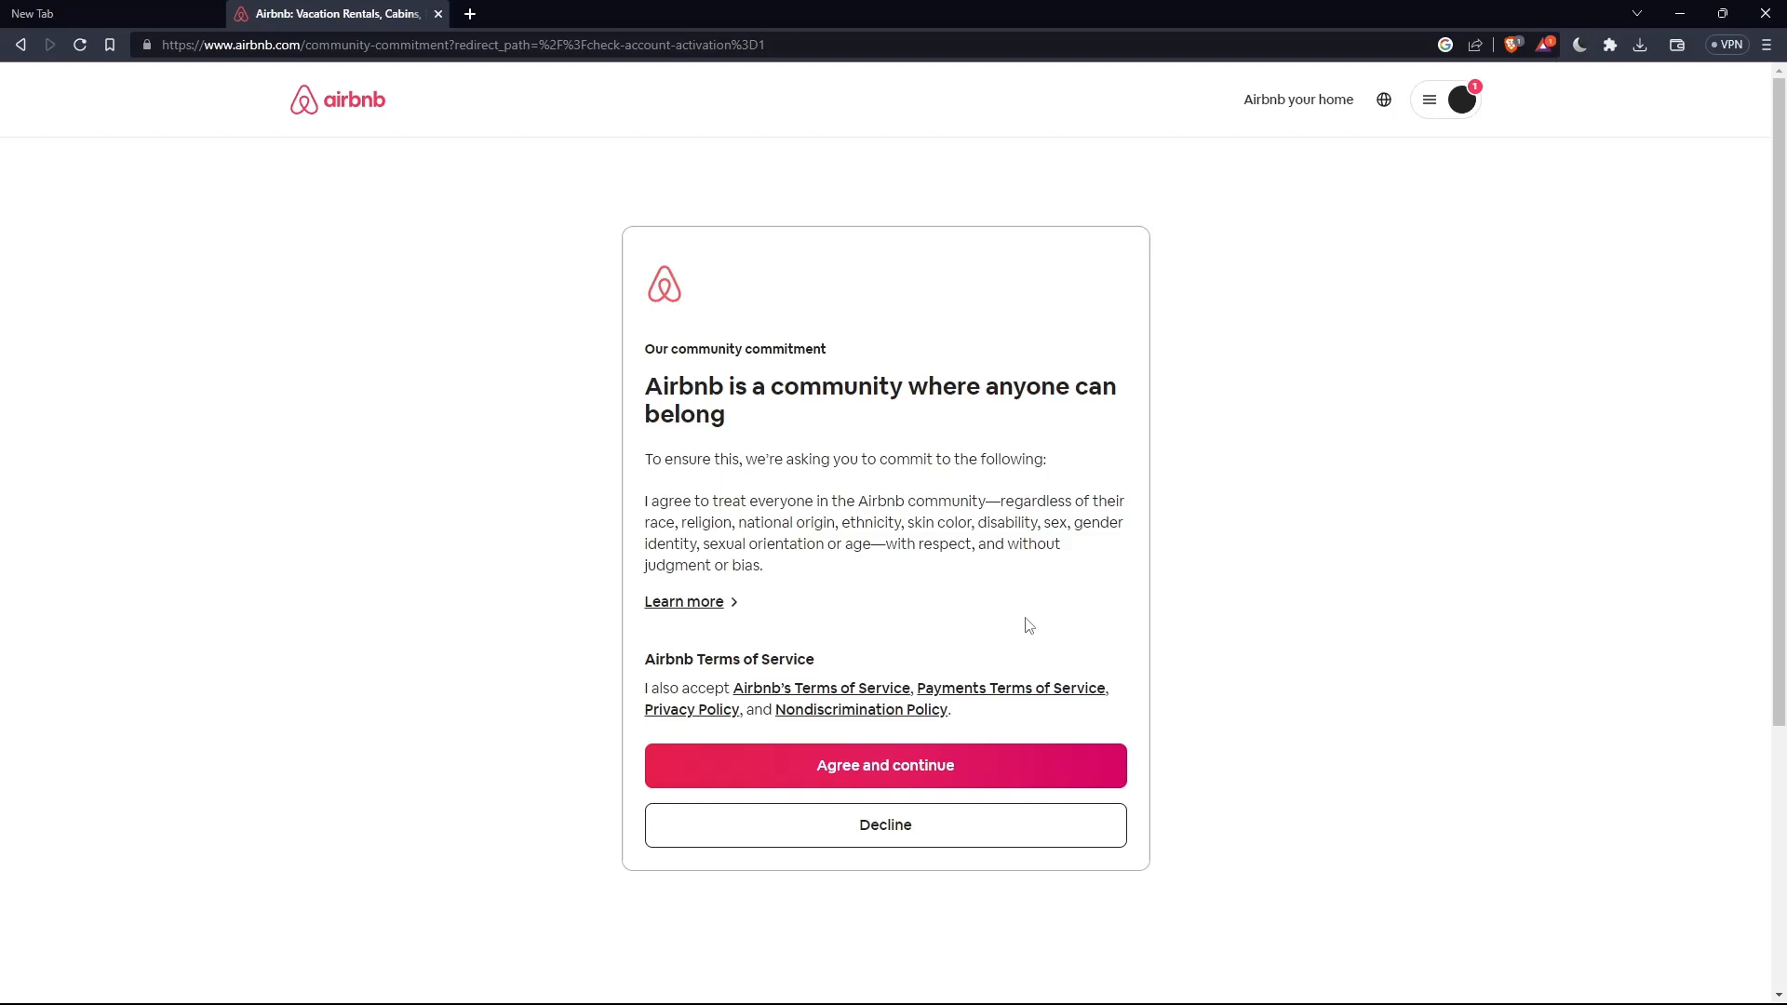
{"action": "mouse_move", "coordinate": [773, 743]}
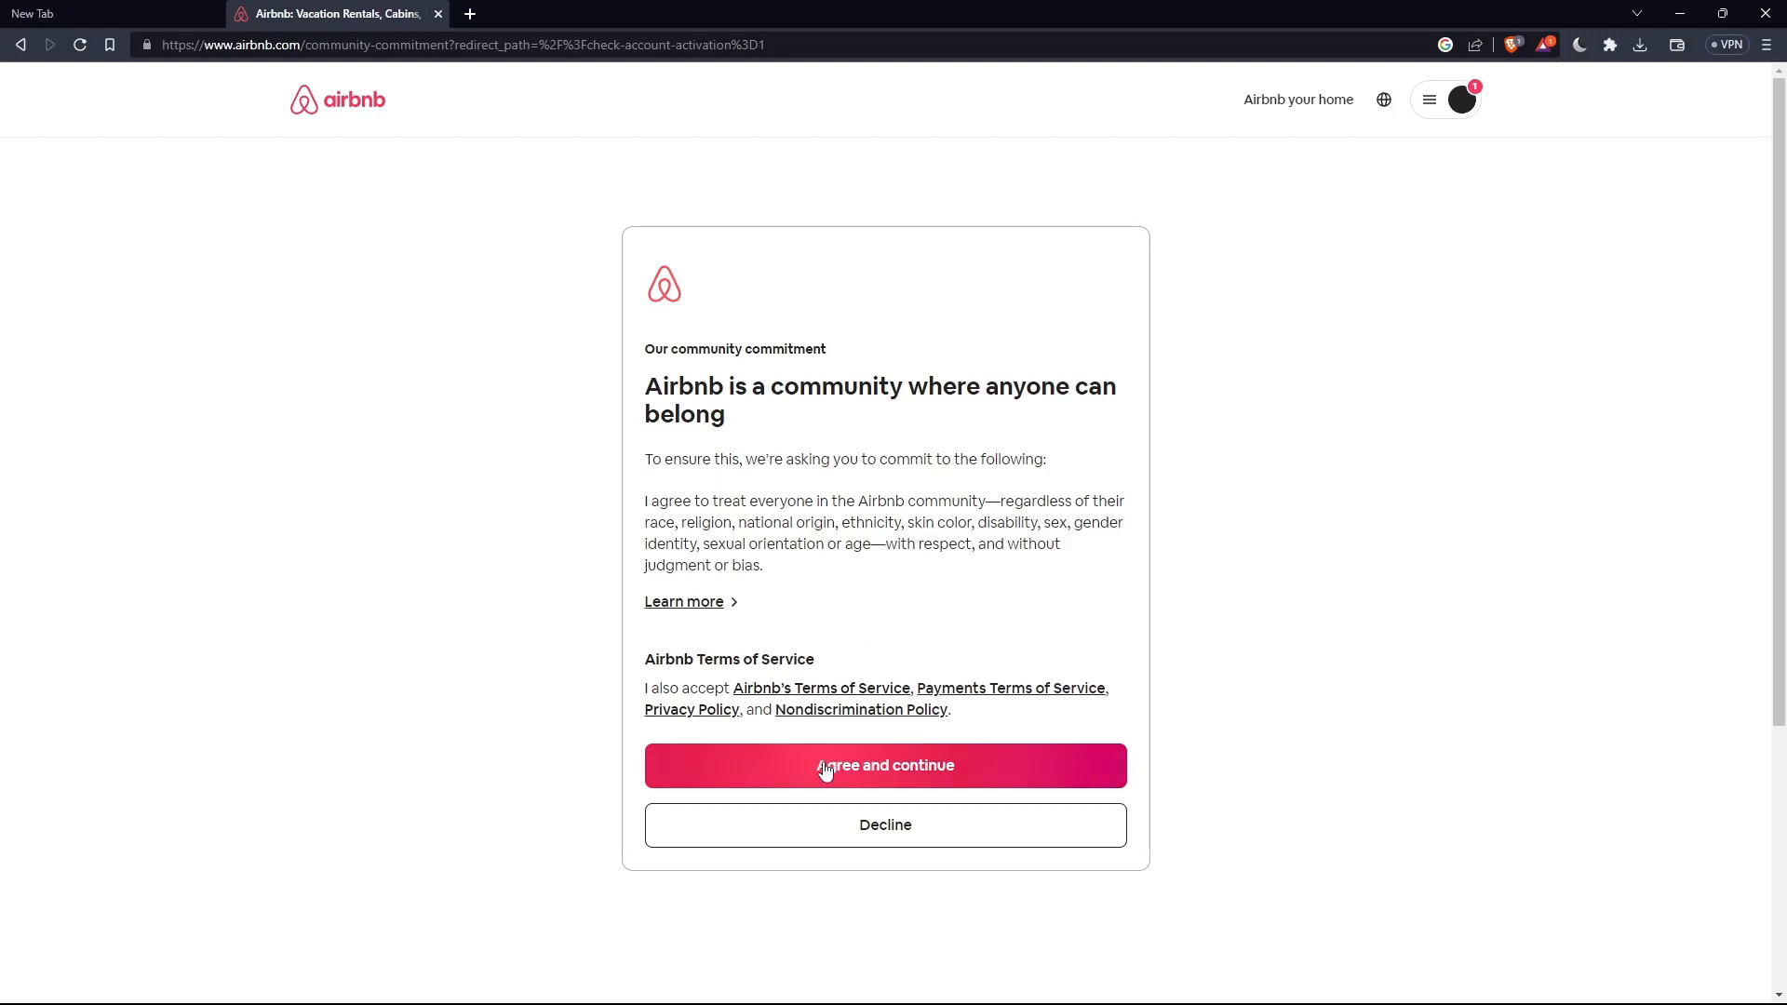
{"action": "left_click", "coordinate": [884, 765]}
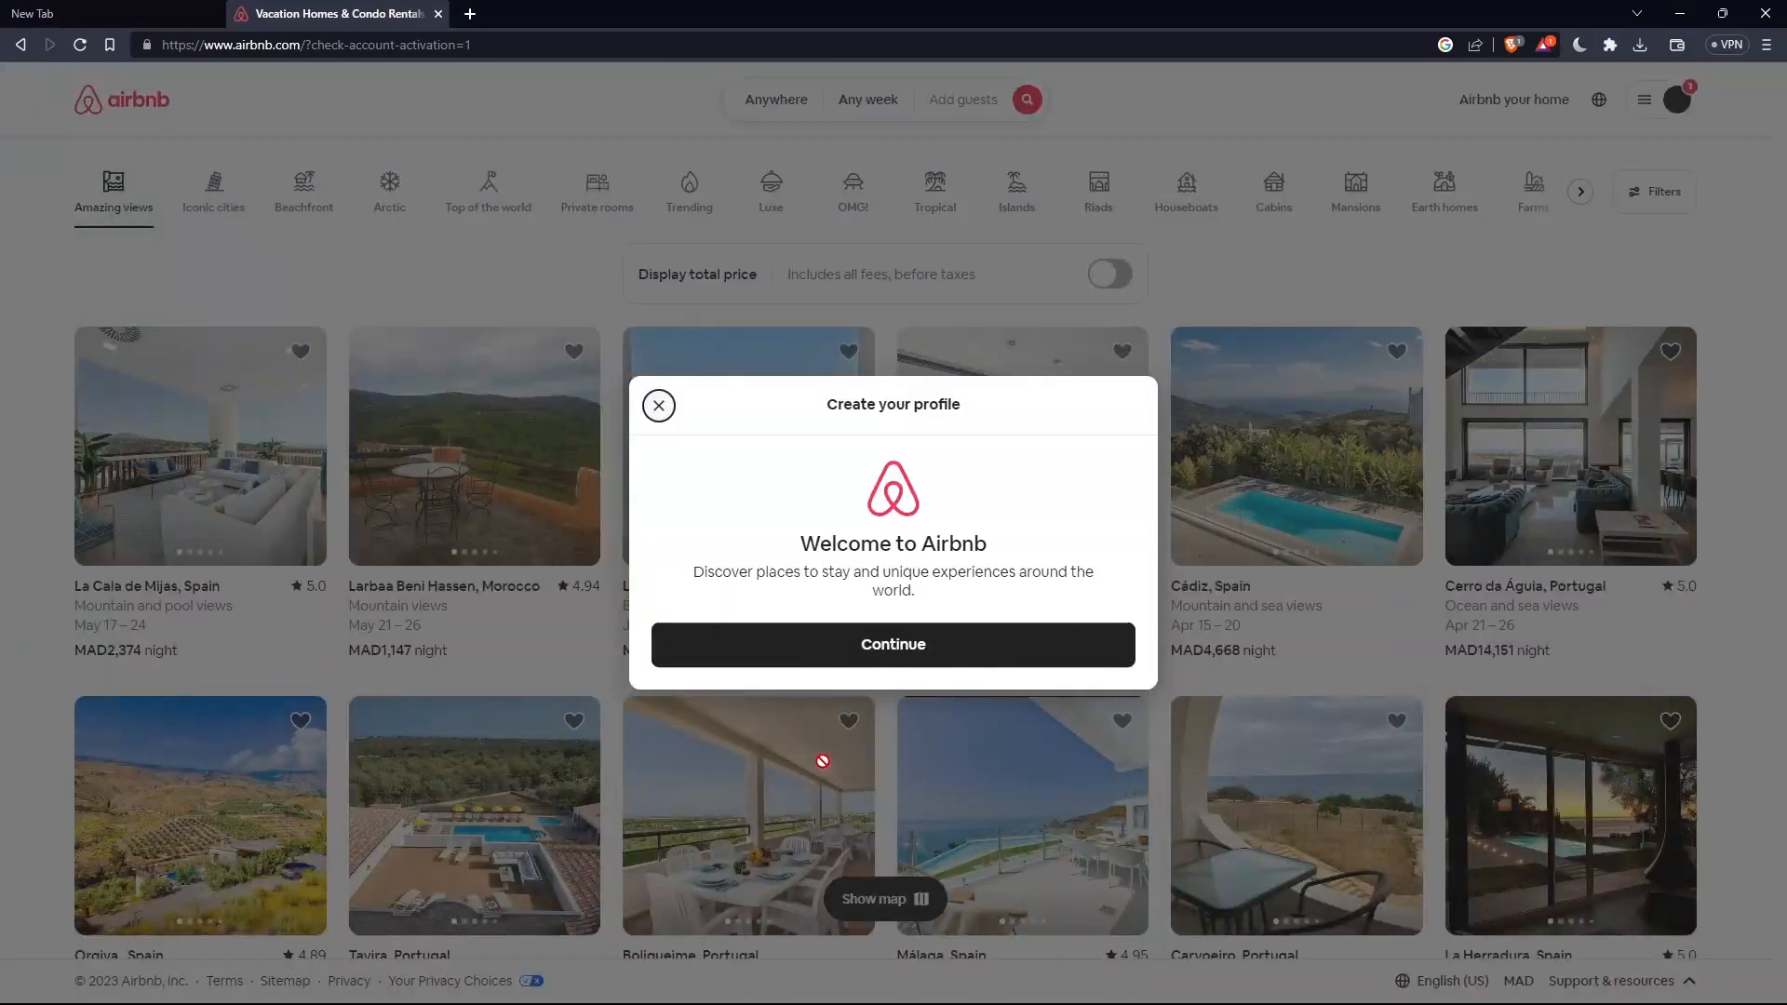
{"action": "mouse_move", "coordinate": [891, 644]}
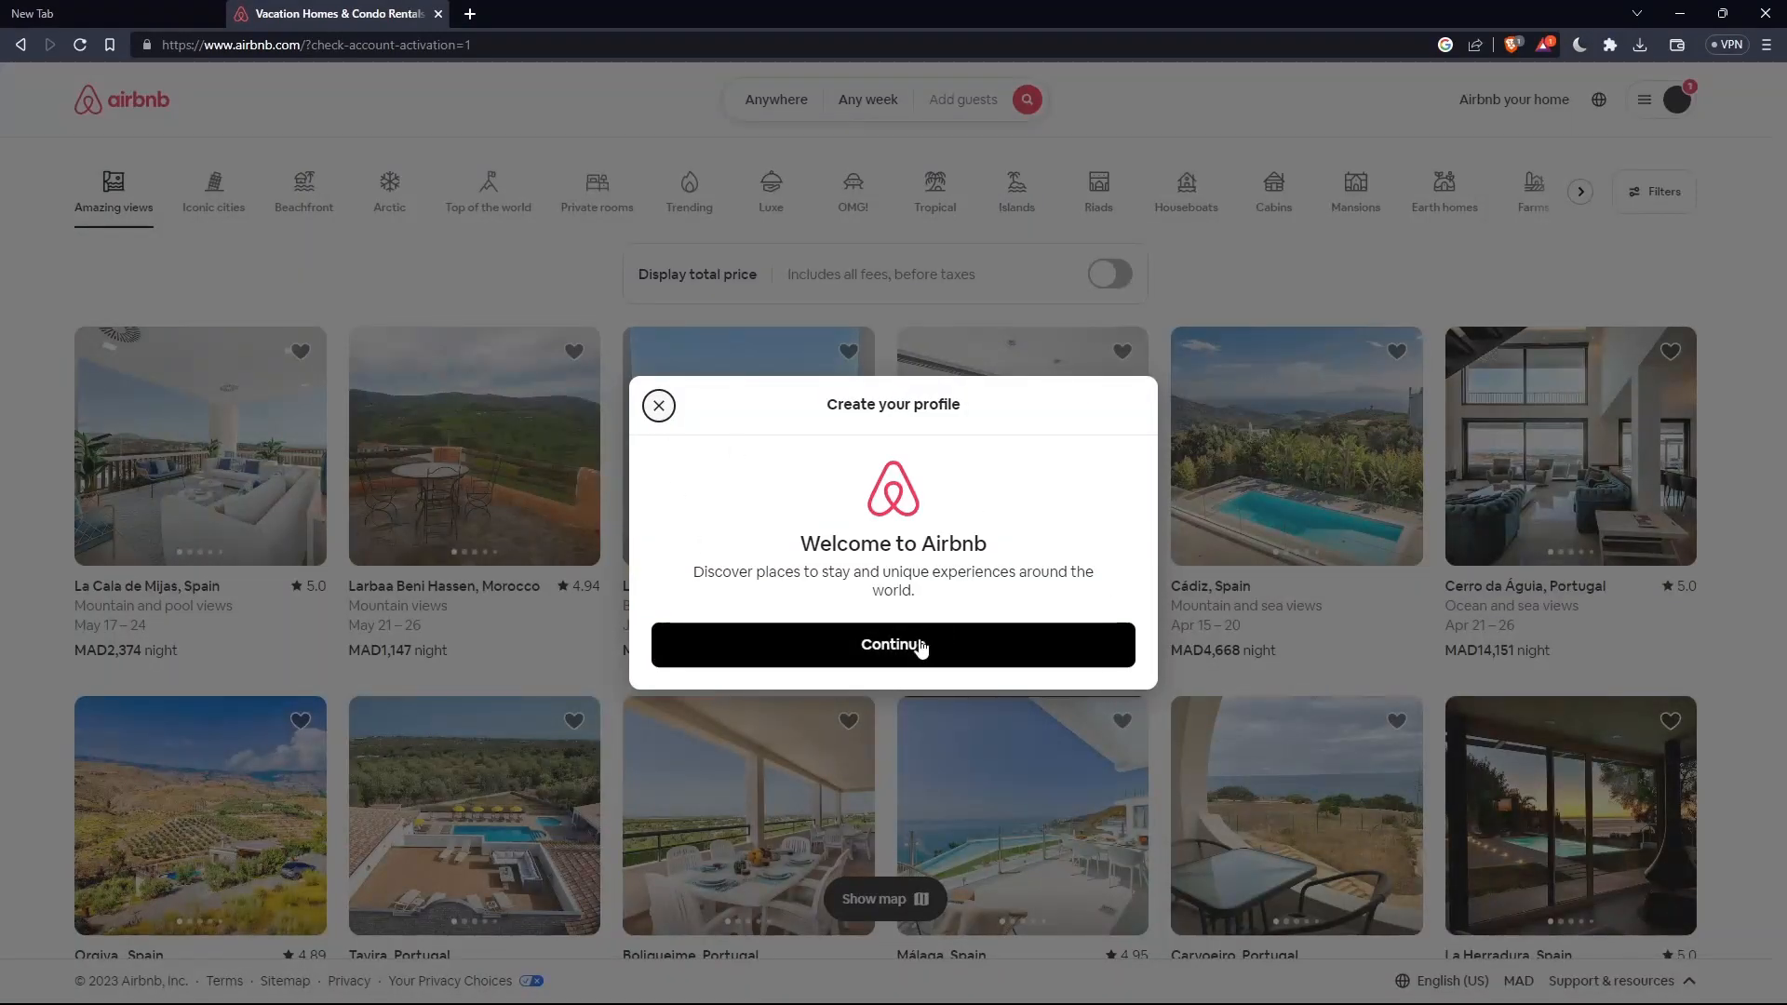
Continue into profile creation, skipping the phone-number and profile-photo steps for later.
{"action": "left_click", "coordinate": [891, 646]}
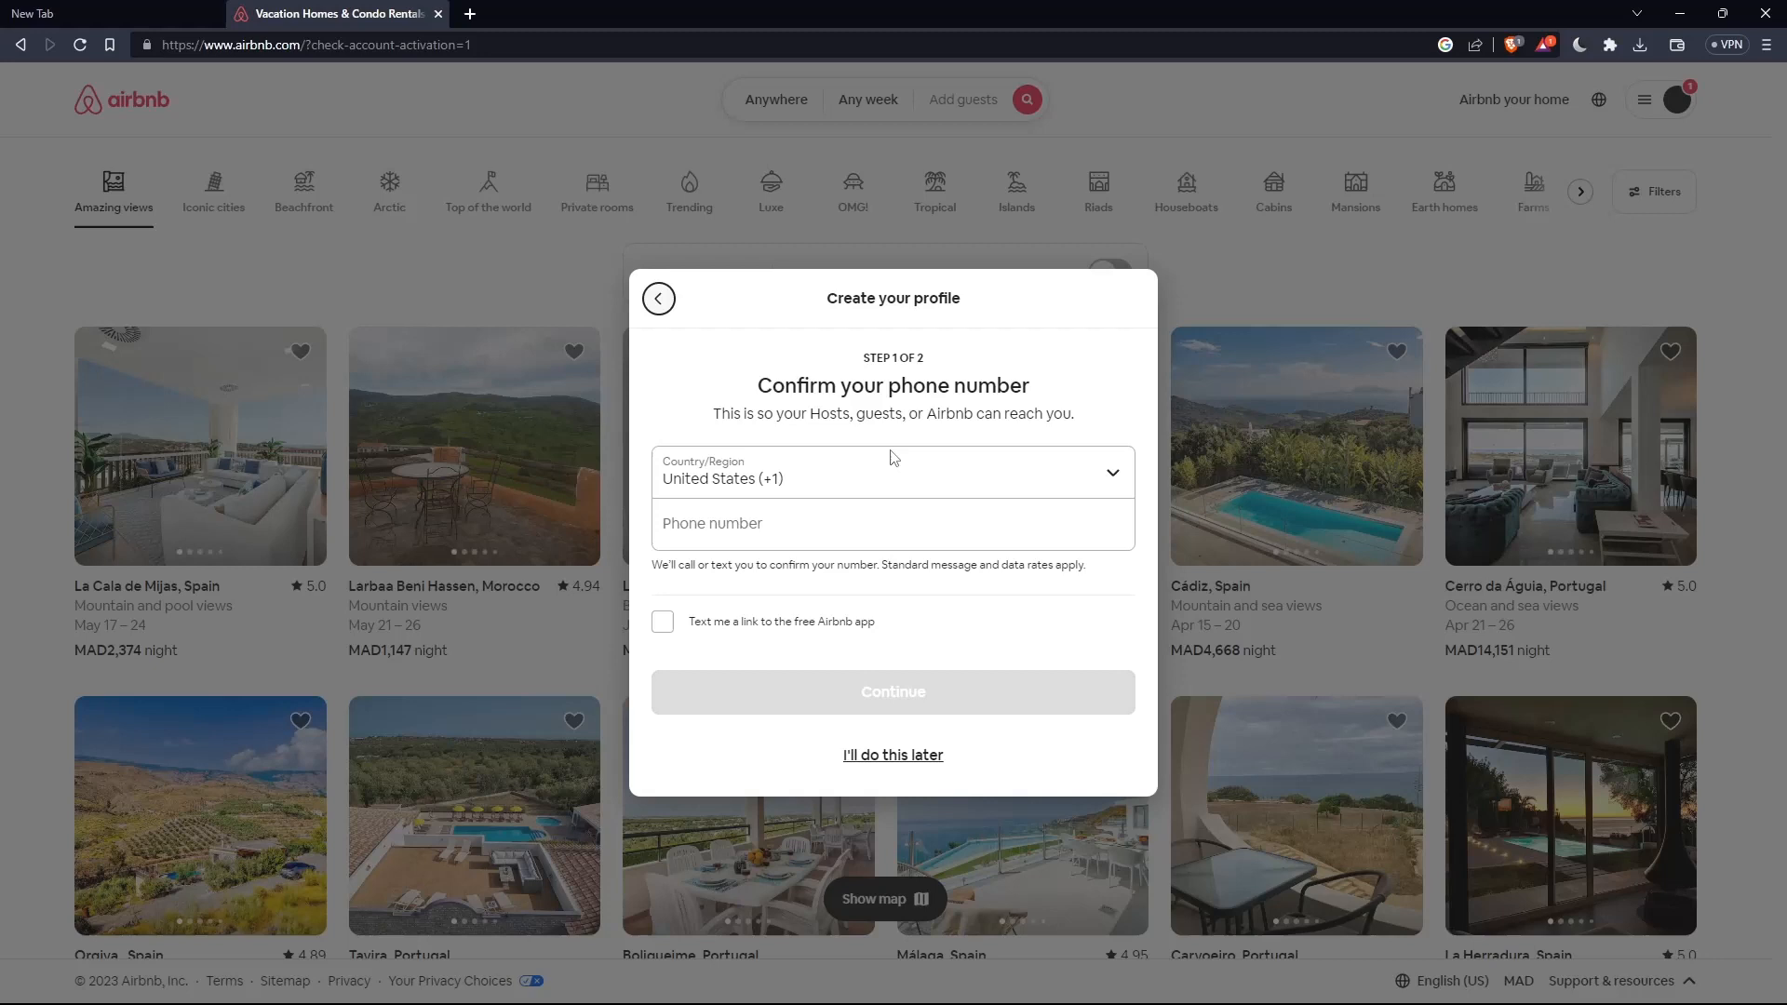
{"action": "mouse_move", "coordinate": [895, 549]}
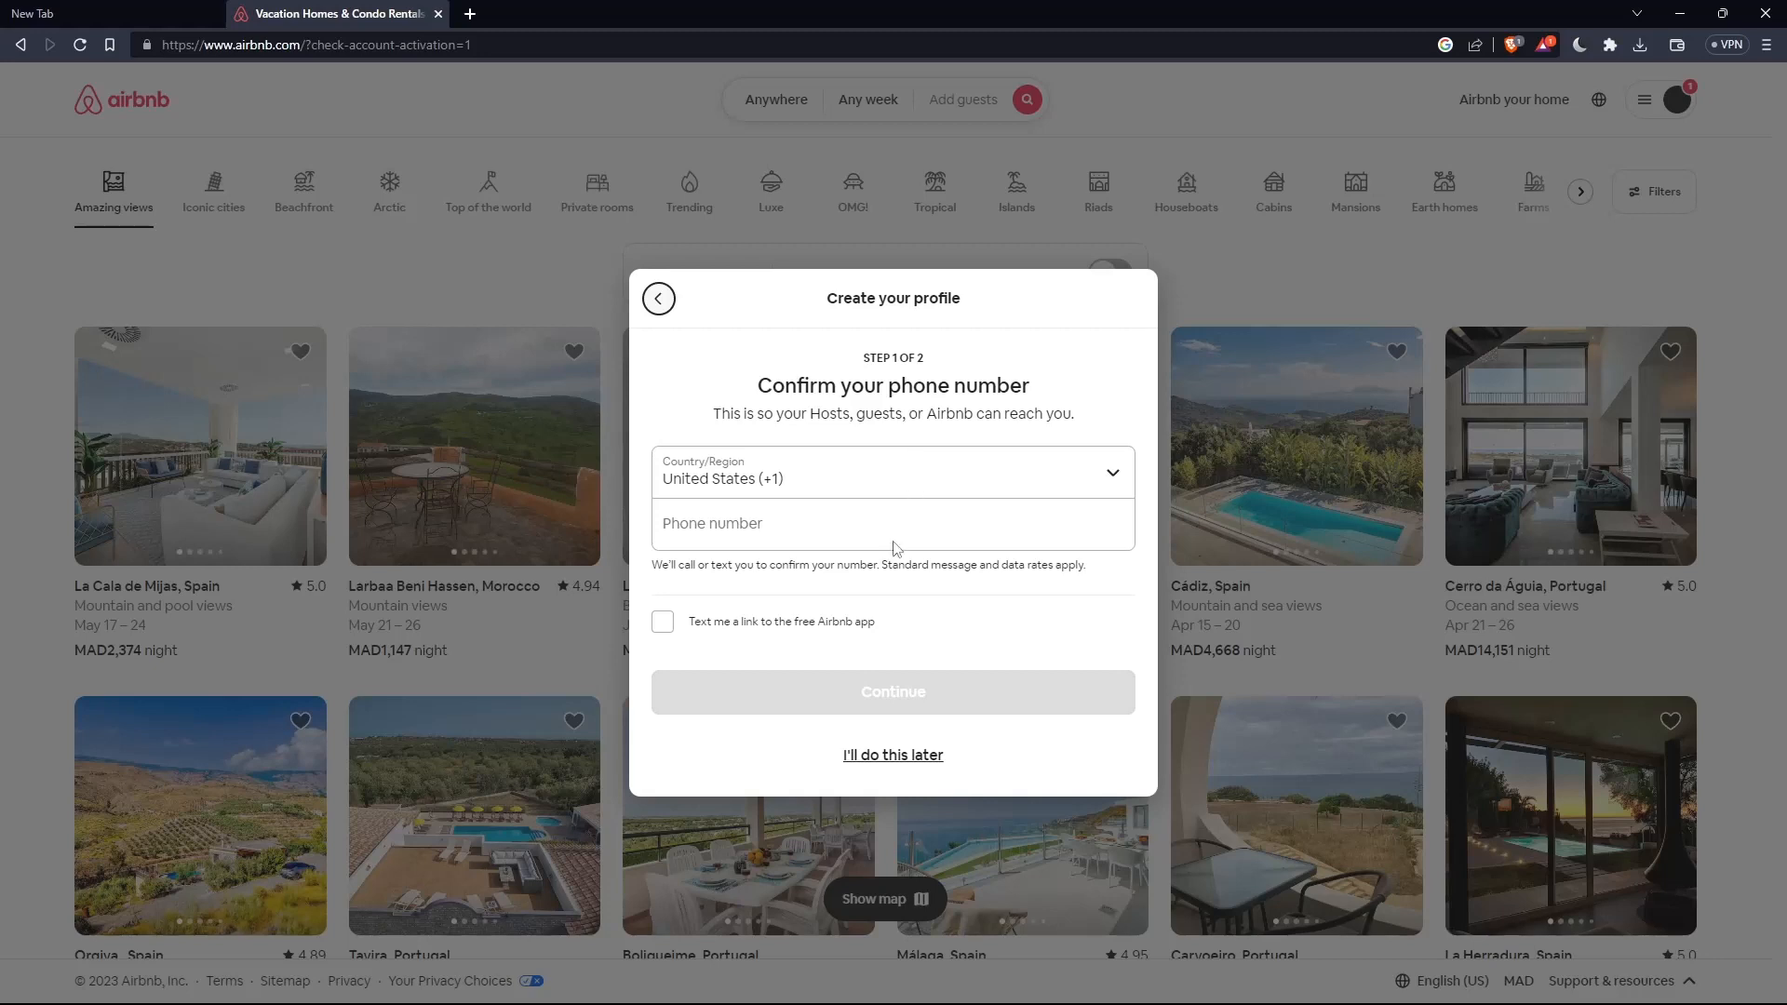
{"action": "mouse_move", "coordinate": [892, 753]}
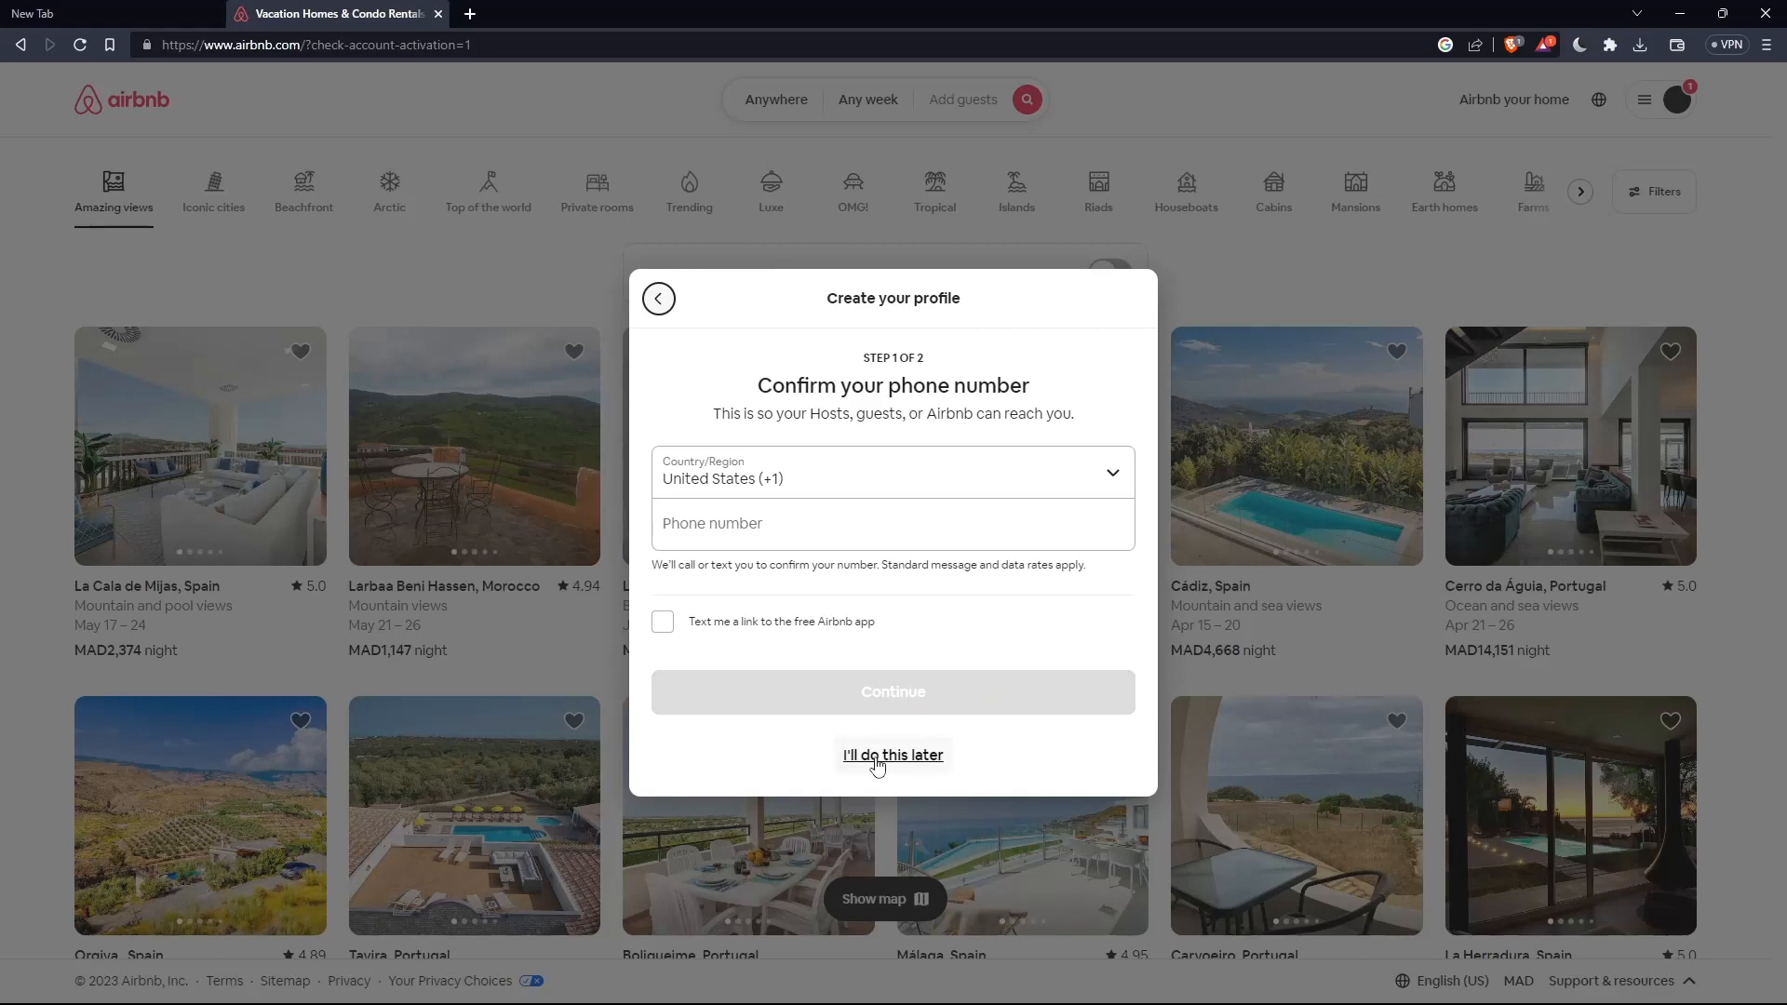
{"action": "left_click", "coordinate": [892, 754]}
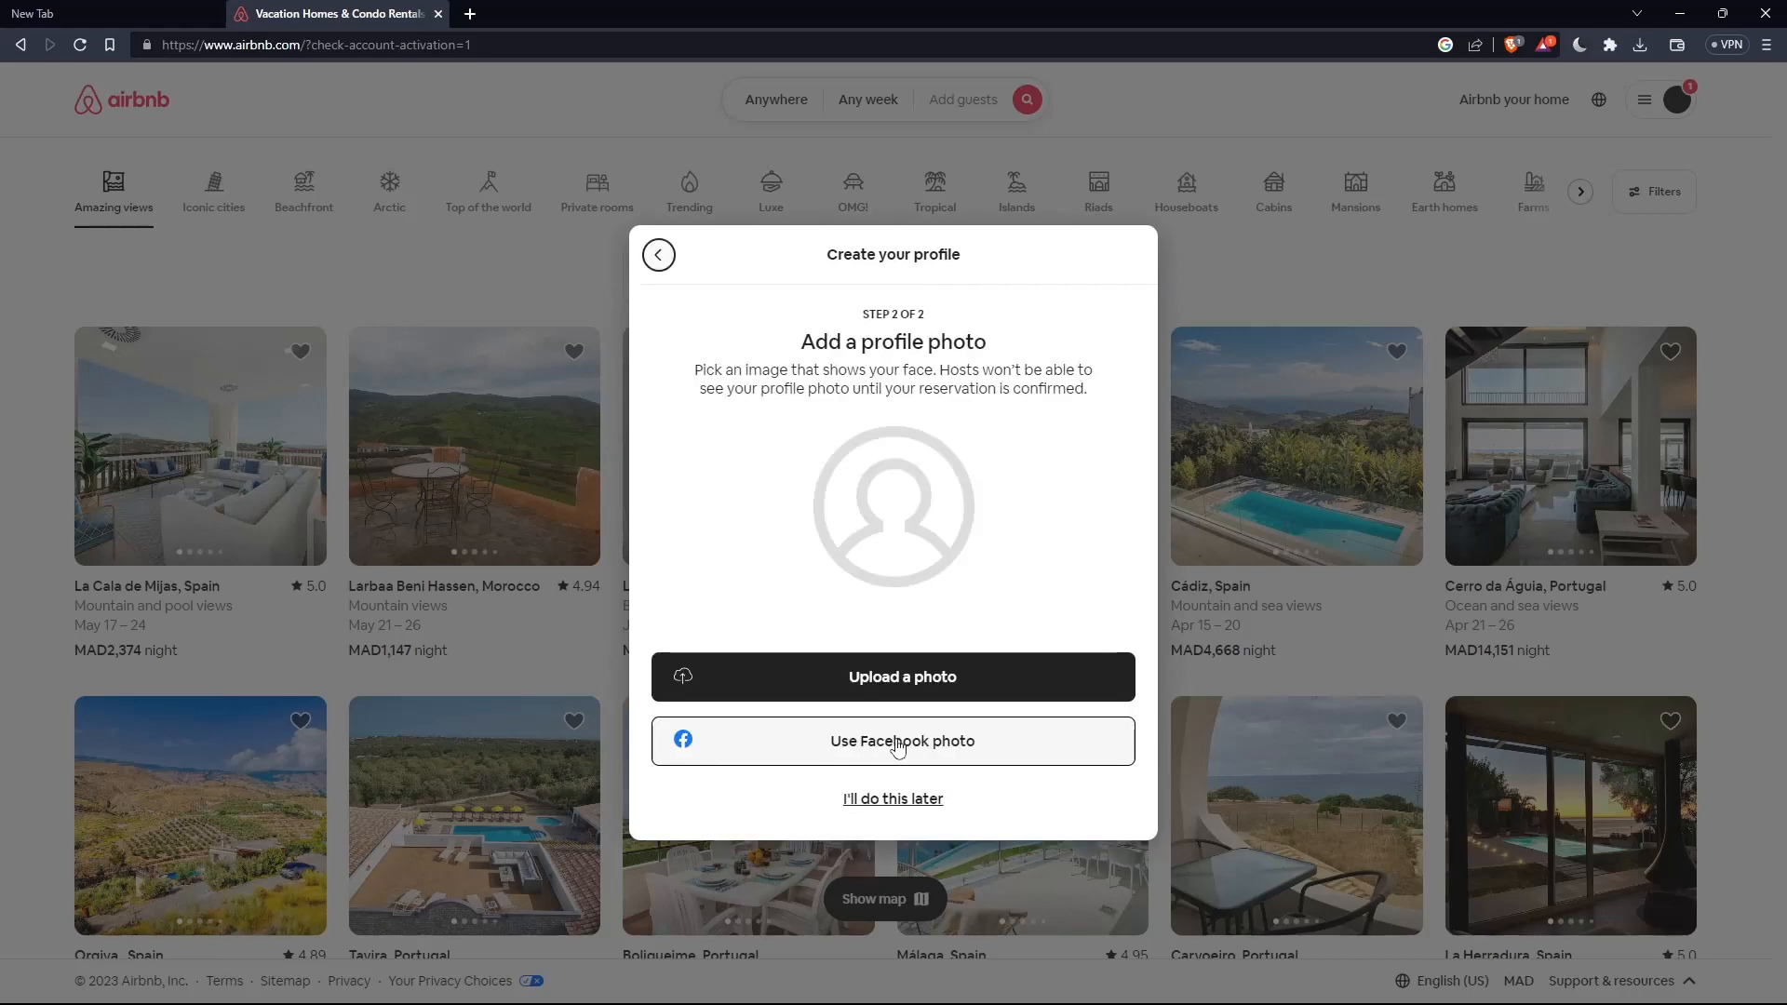
{"action": "mouse_move", "coordinate": [836, 583]}
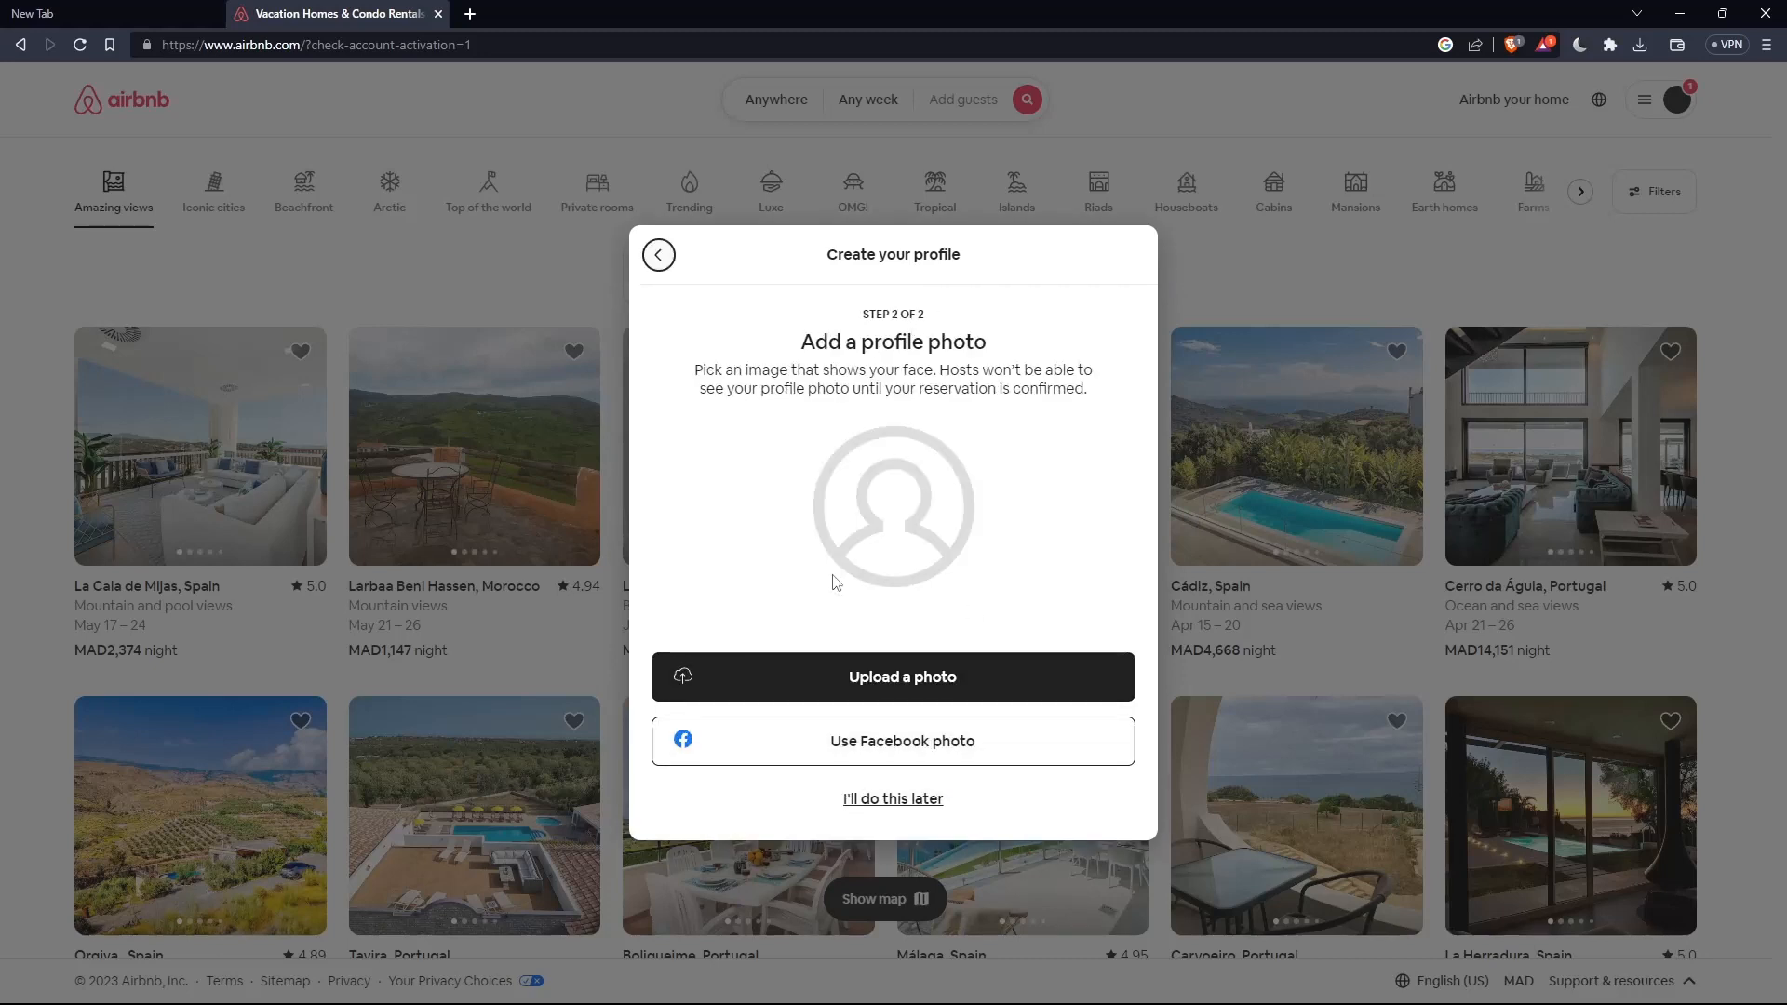
{"action": "mouse_move", "coordinate": [894, 799]}
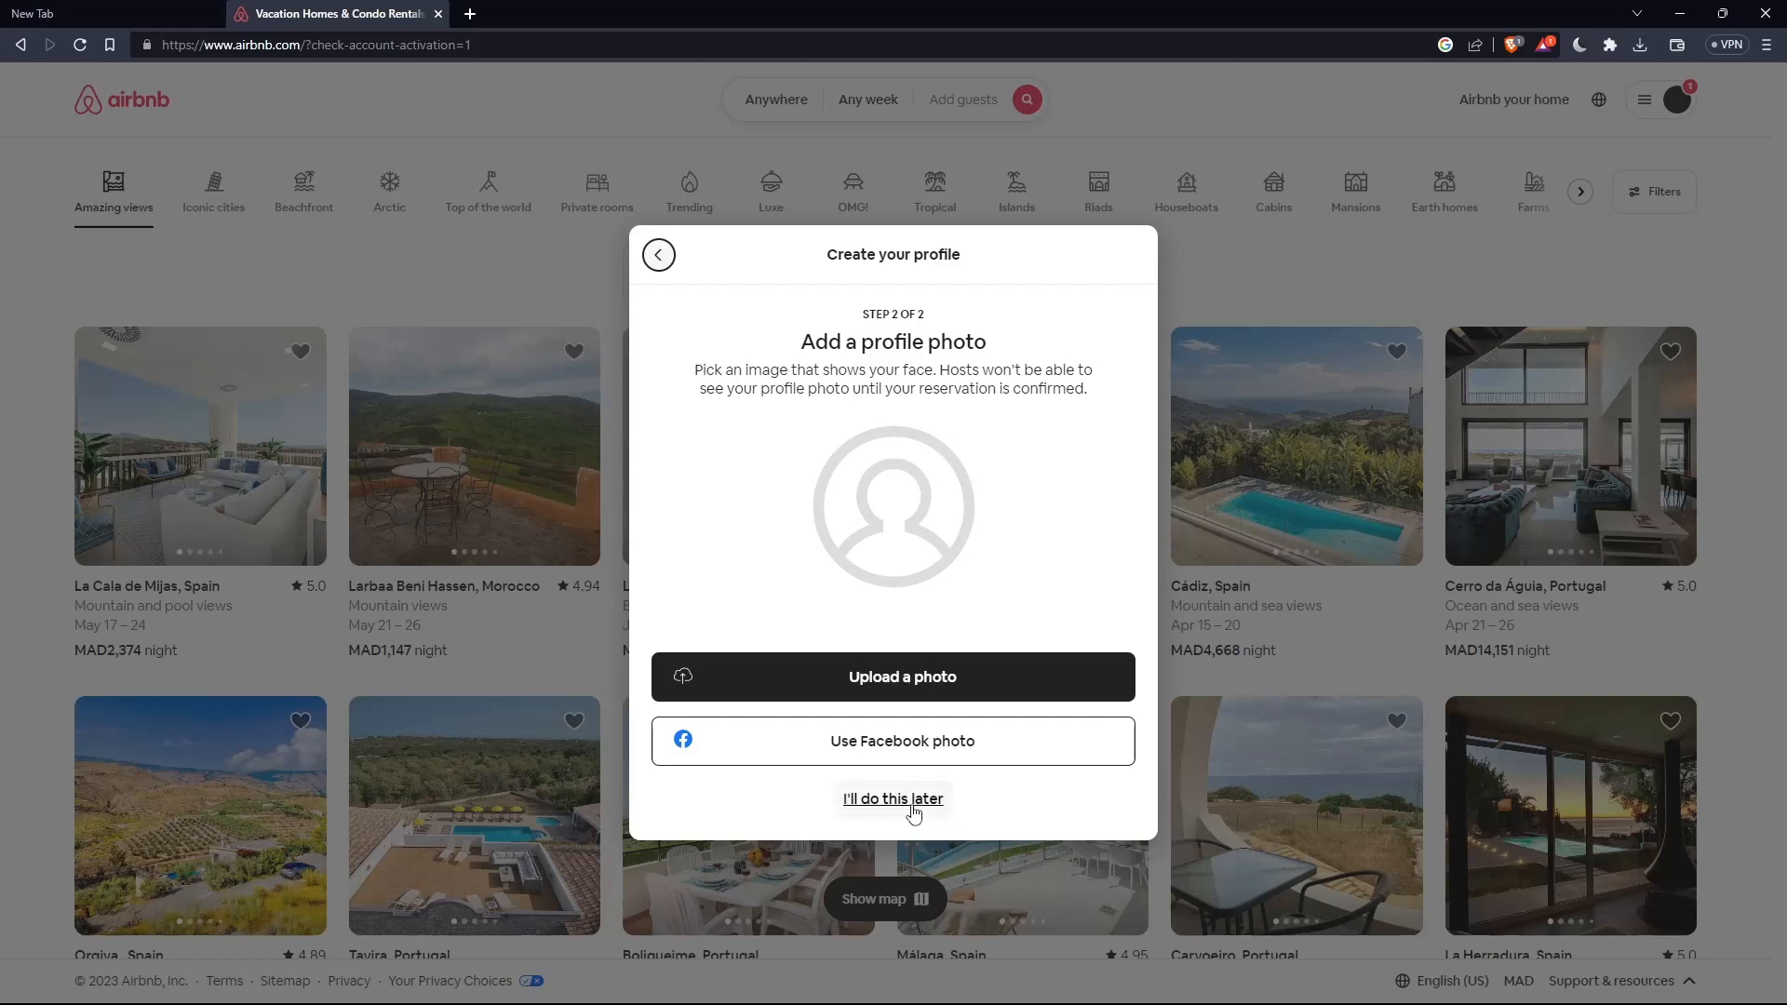
{"action": "left_click", "coordinate": [894, 798]}
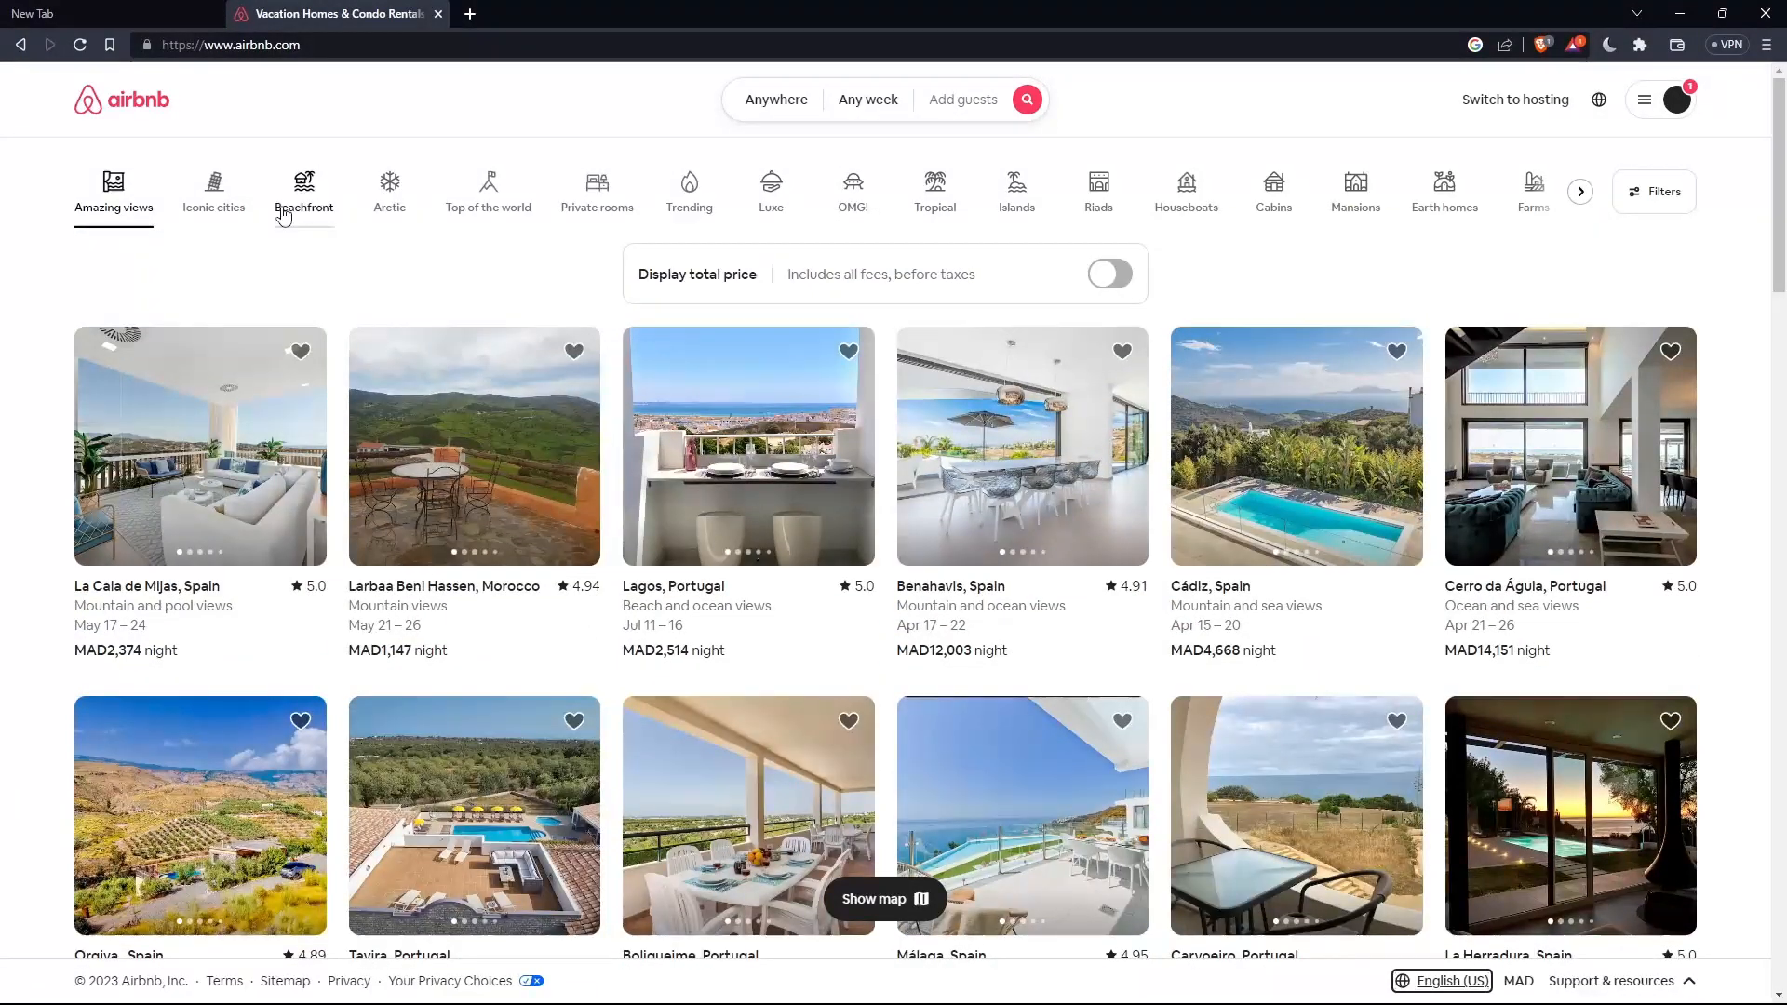
{"action": "mouse_move", "coordinate": [1569, 681]}
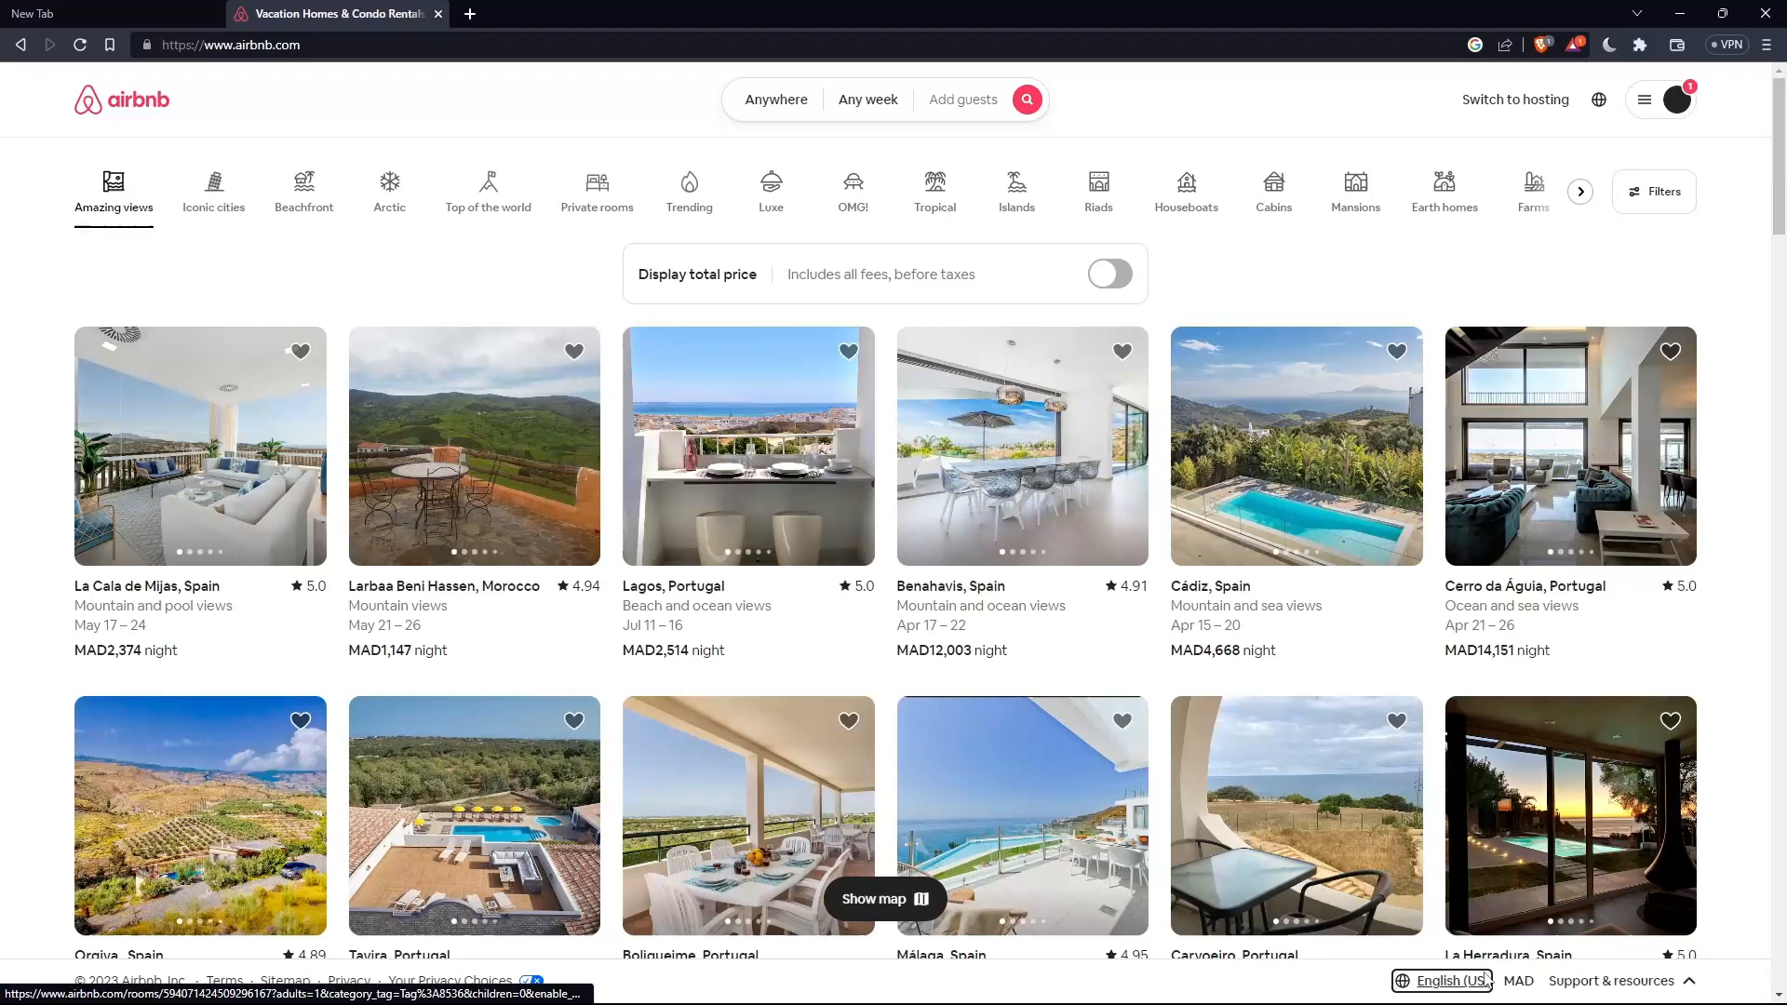
{"action": "mouse_move", "coordinate": [1512, 982]}
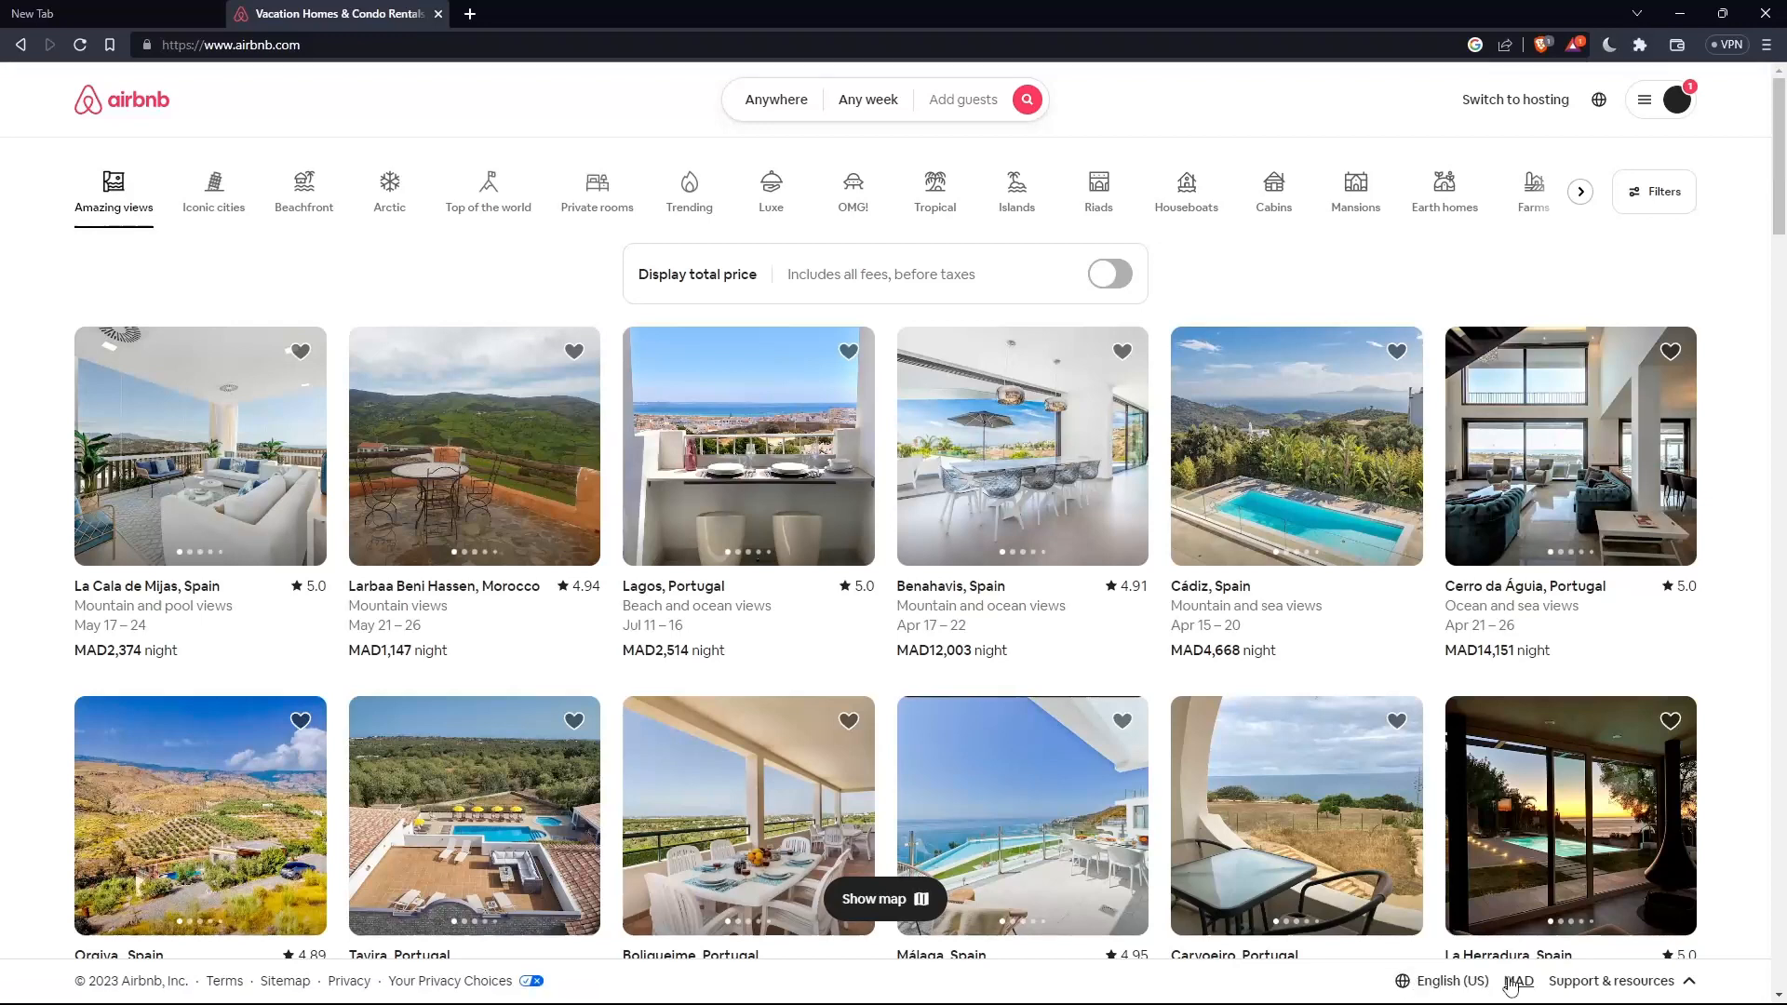
{"action": "mouse_move", "coordinate": [1605, 994]}
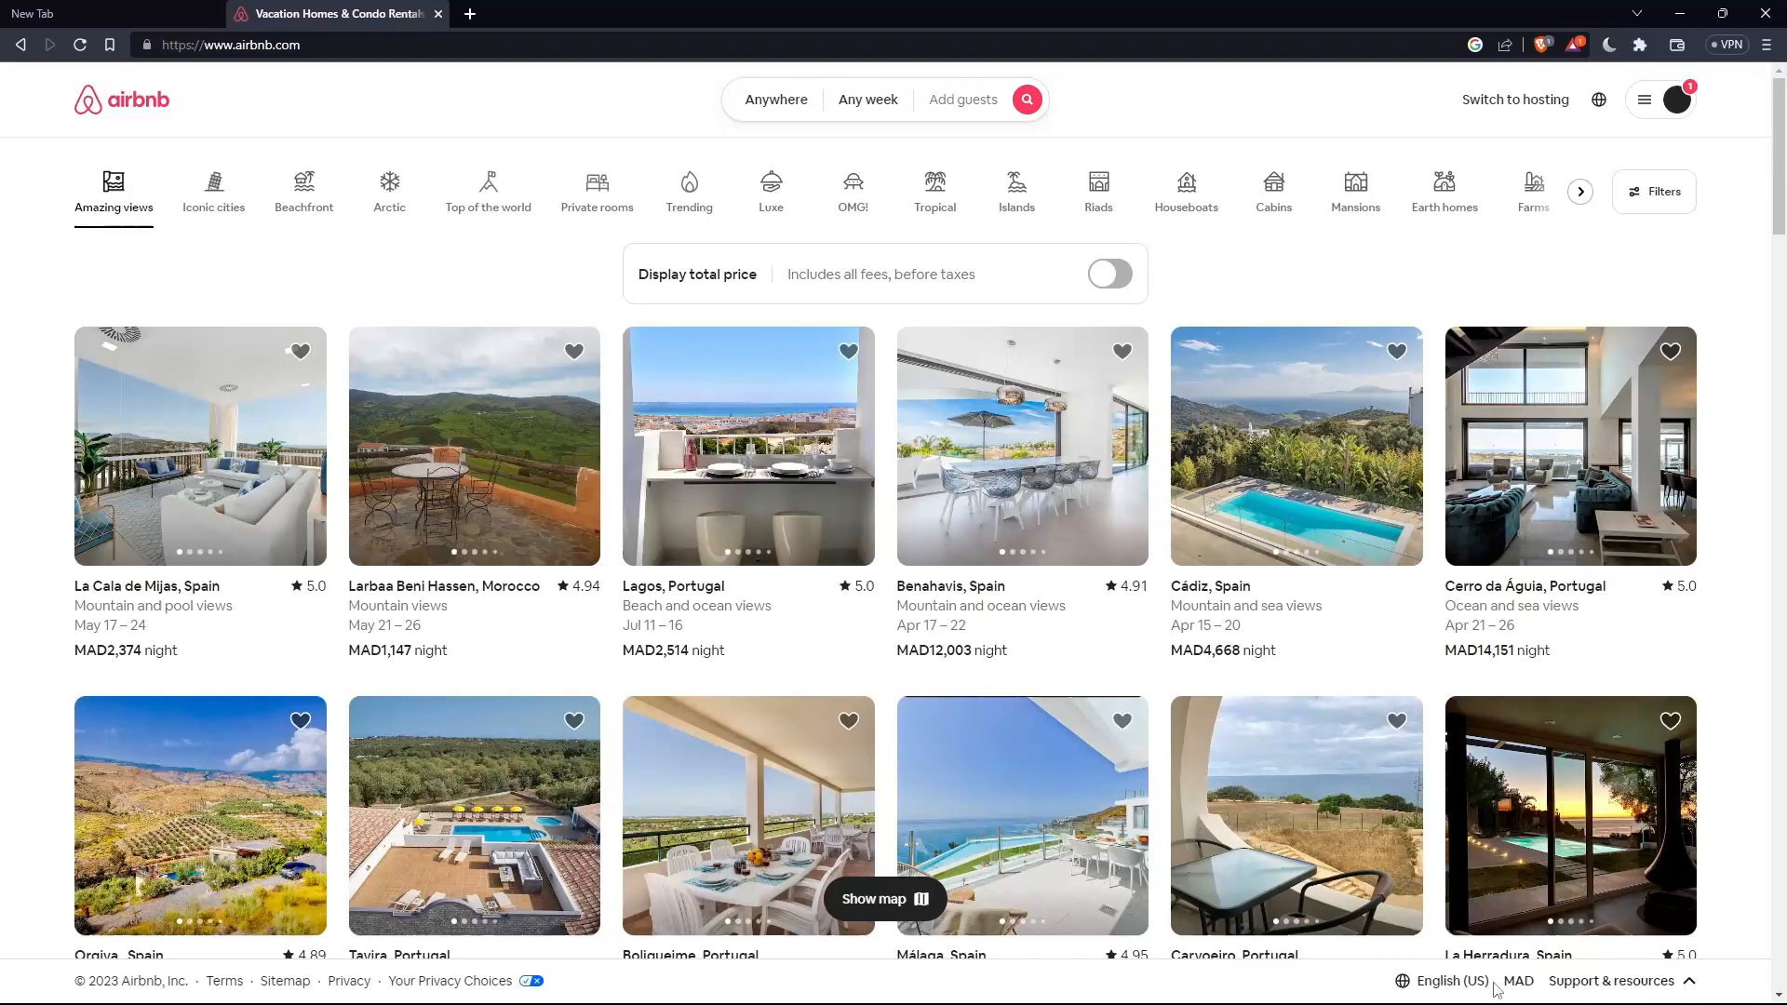
Bring up the language and region chooser from the footer's English (US) link.
{"action": "left_click", "coordinate": [1446, 981]}
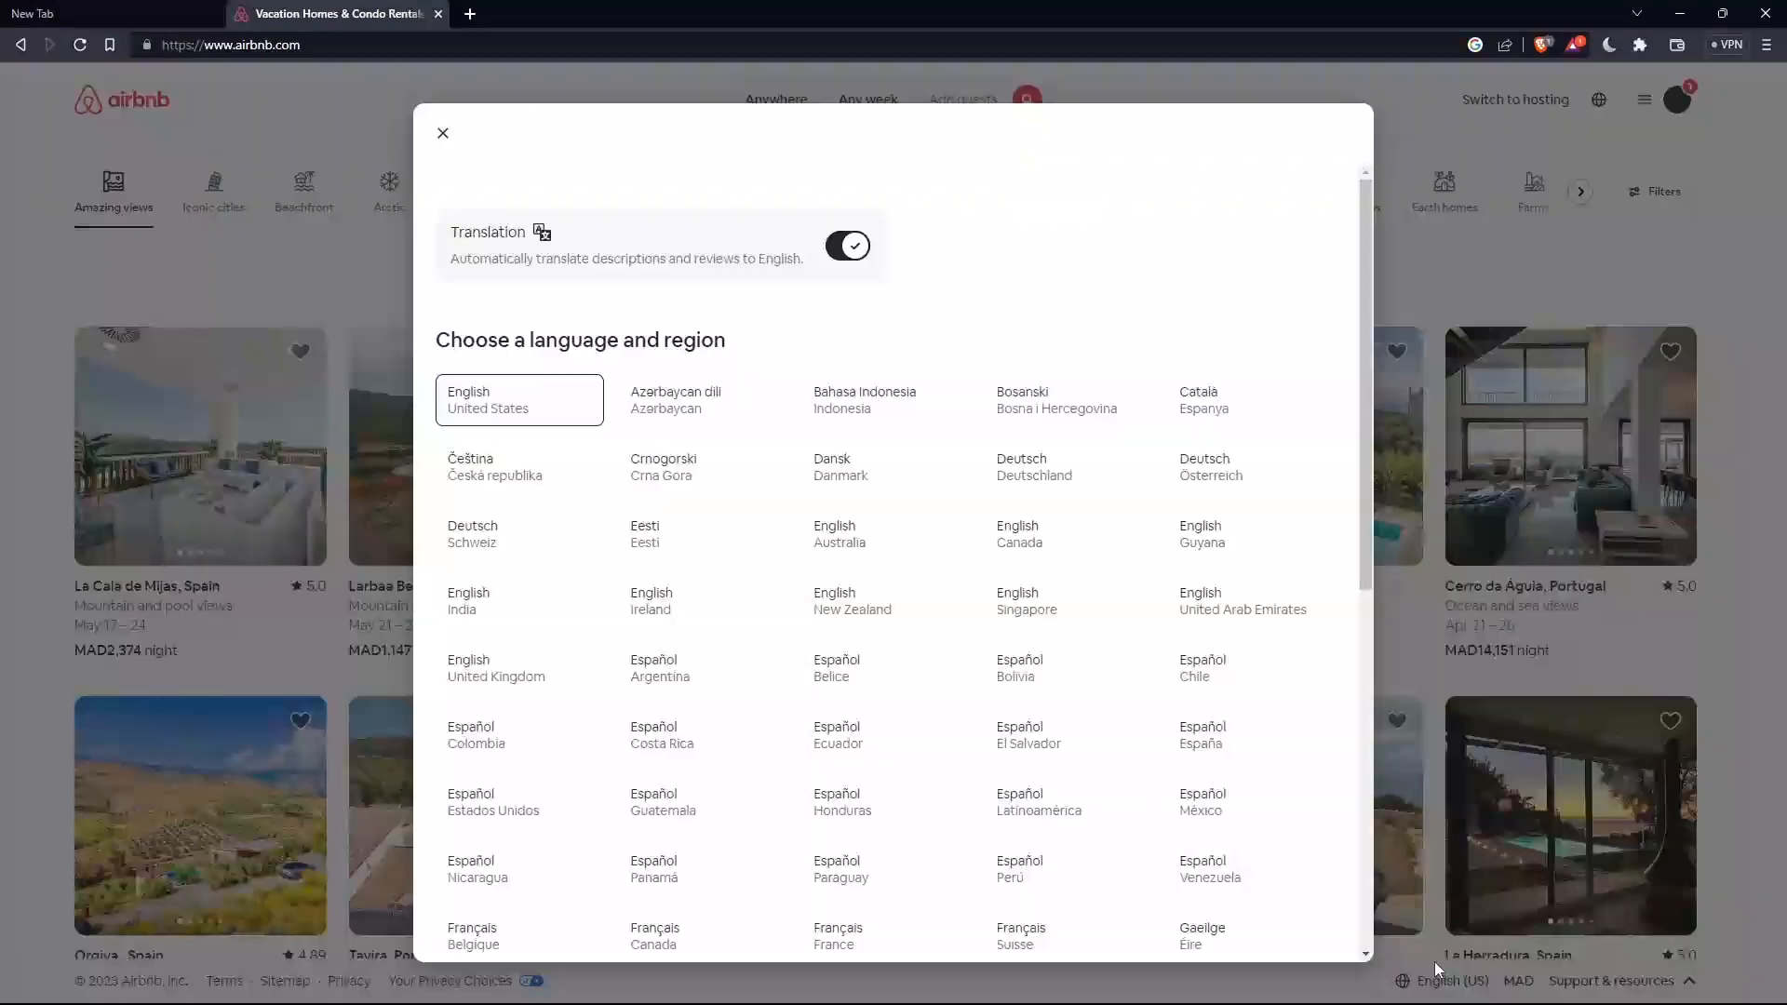
Switch the site language to العربية so Airbnb reloads right-to-left in Arabic.
{"action": "scroll", "scroll_direction": "down", "scroll_amount": 3}
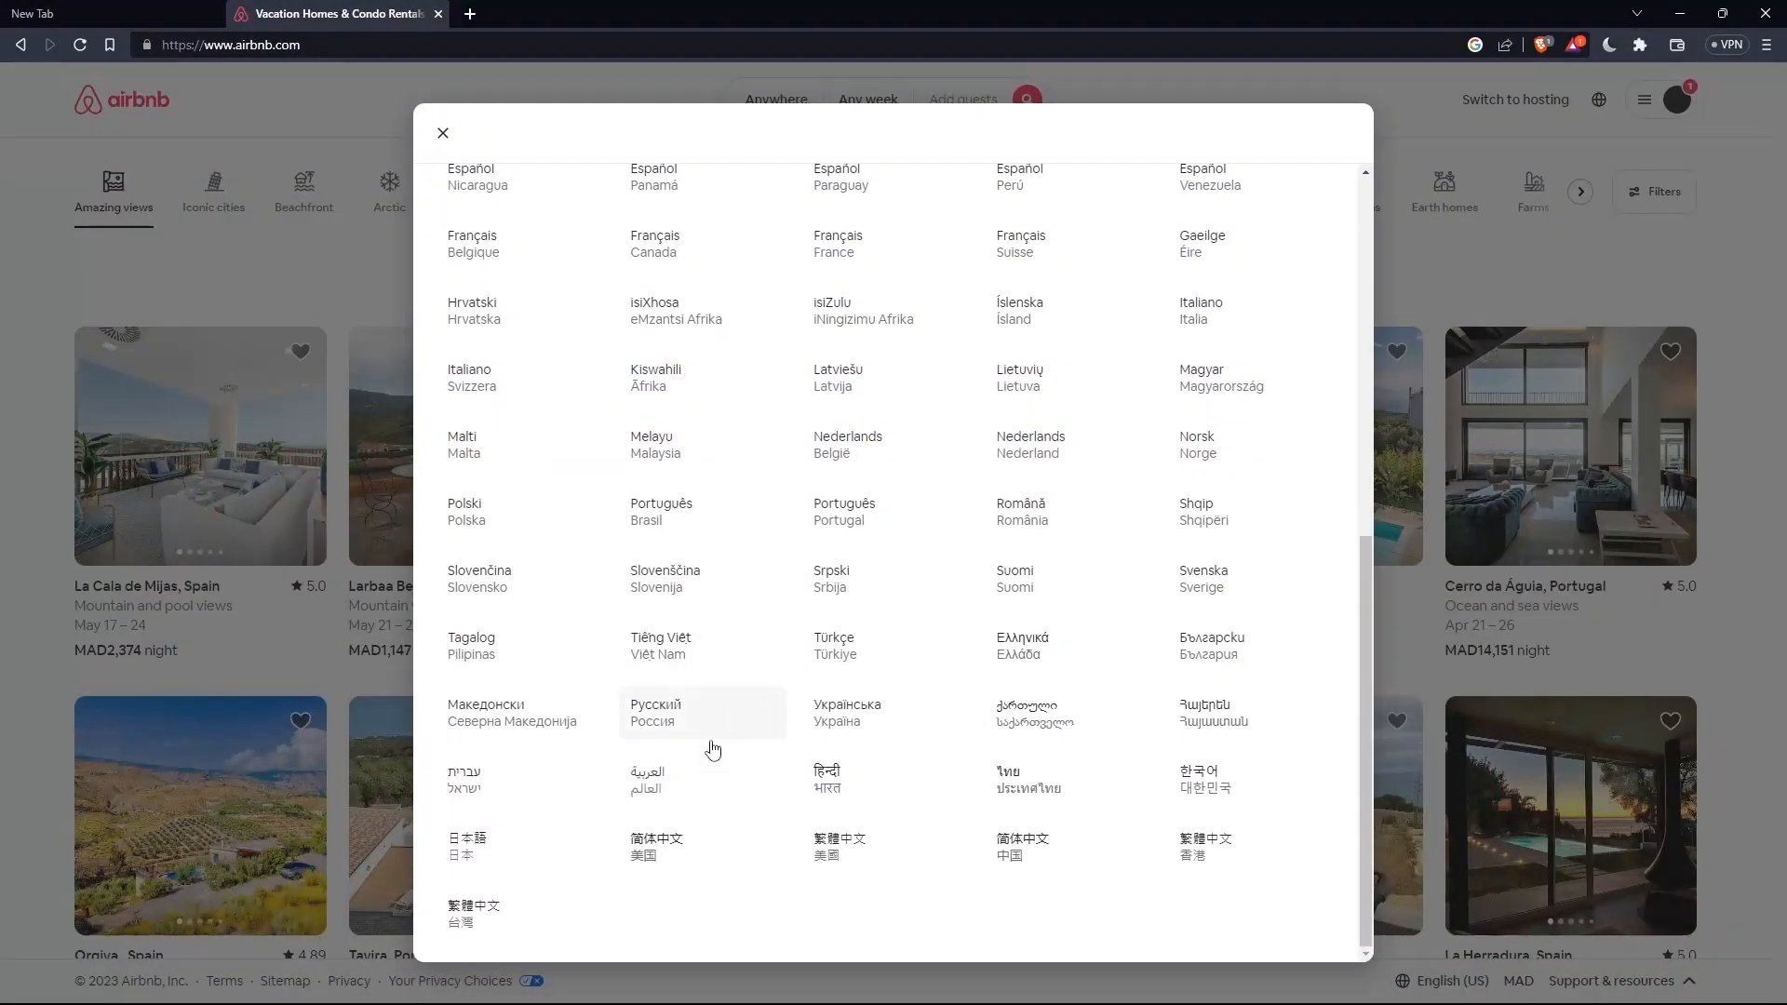
{"action": "left_click", "coordinate": [646, 780]}
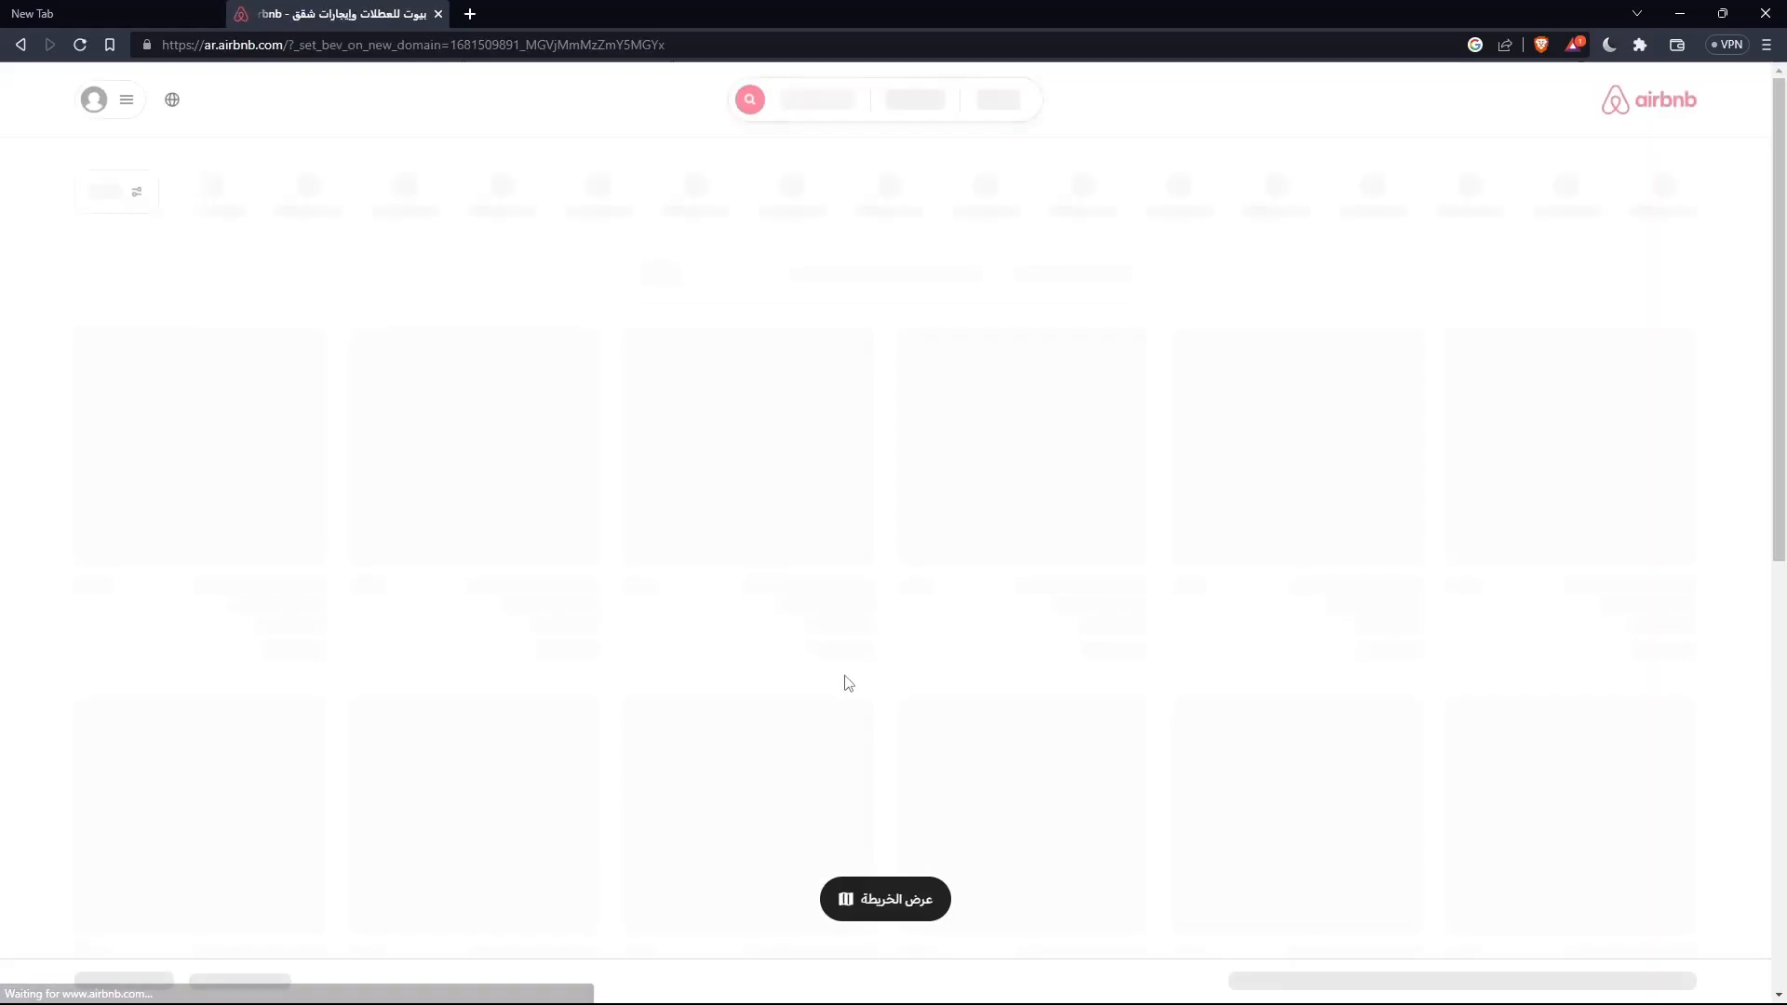